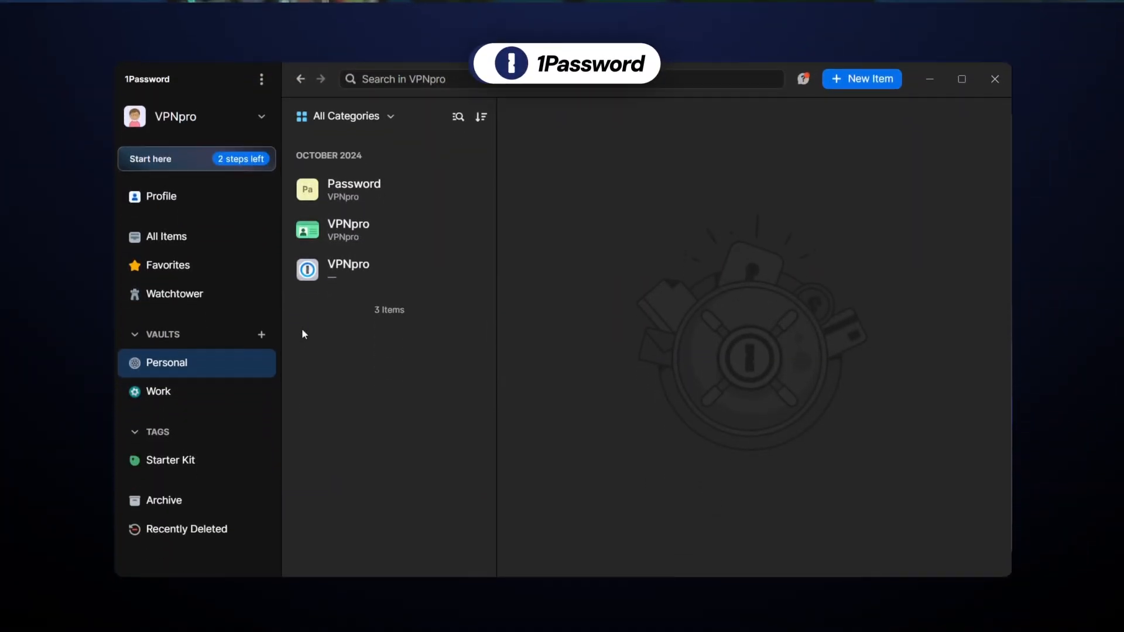
Step: Navigate the 1Password website to the Windows download page
{"action": "left_click", "coordinate": [861, 78]}
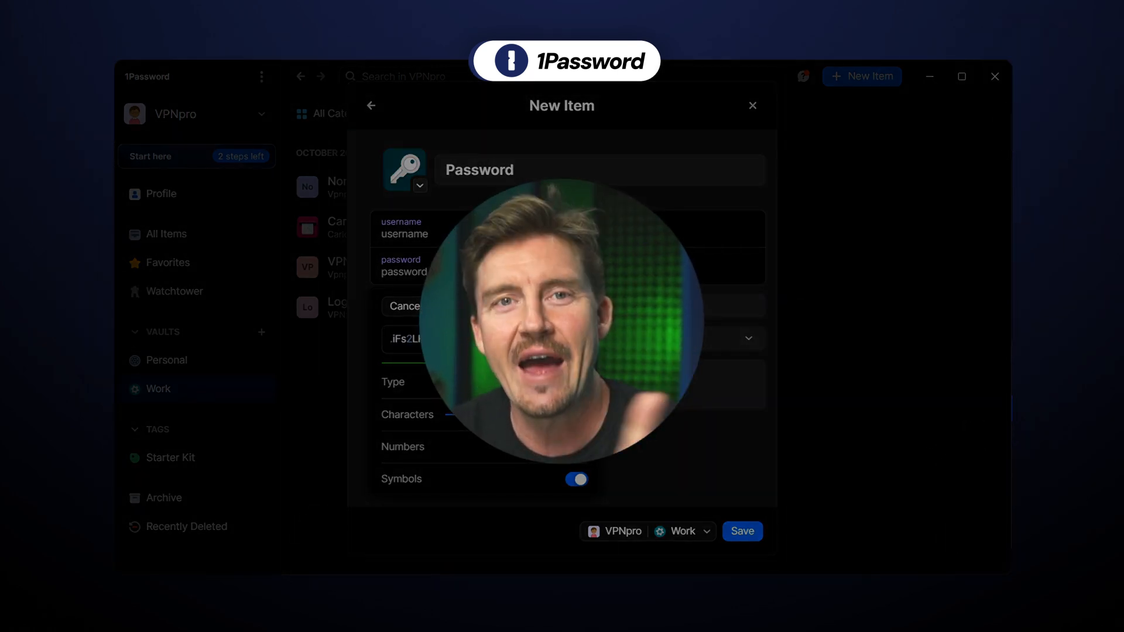
{"action": "left_click", "coordinate": [527, 382]}
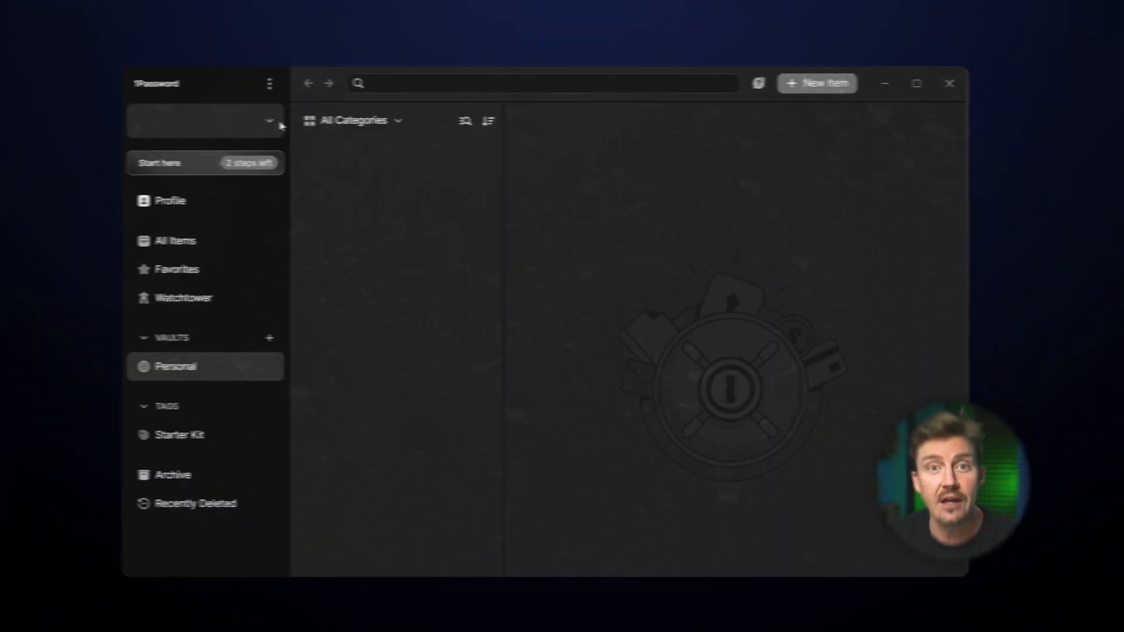
{"action": "left_click", "coordinate": [174, 297]}
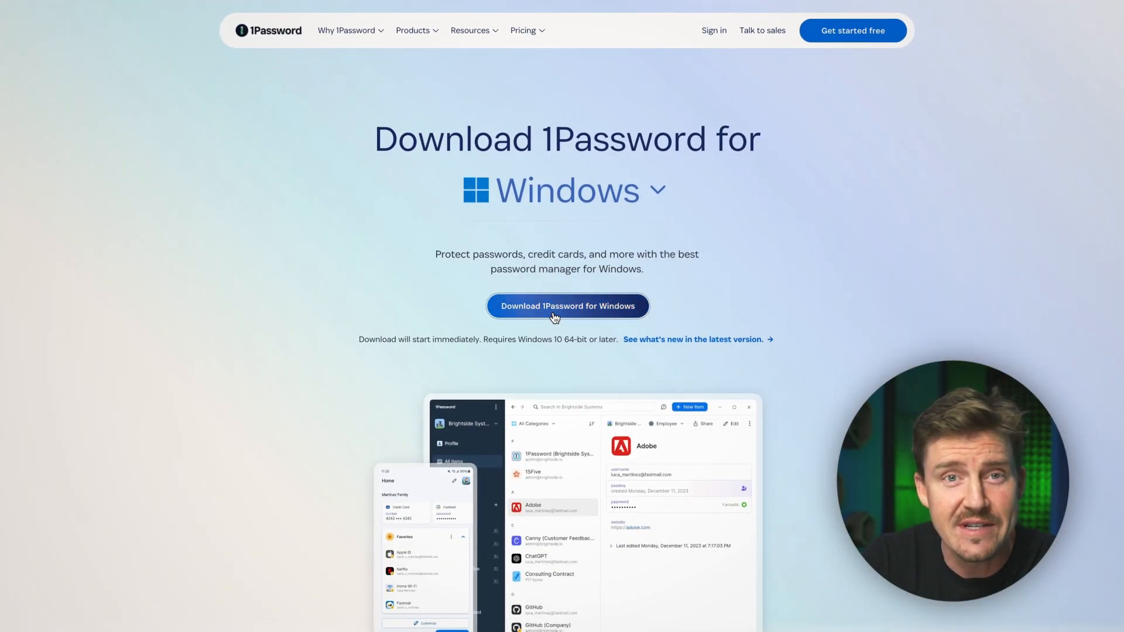
Step: Download 1Password for Windows and continue past the security explanation screen
{"action": "left_click", "coordinate": [567, 306]}
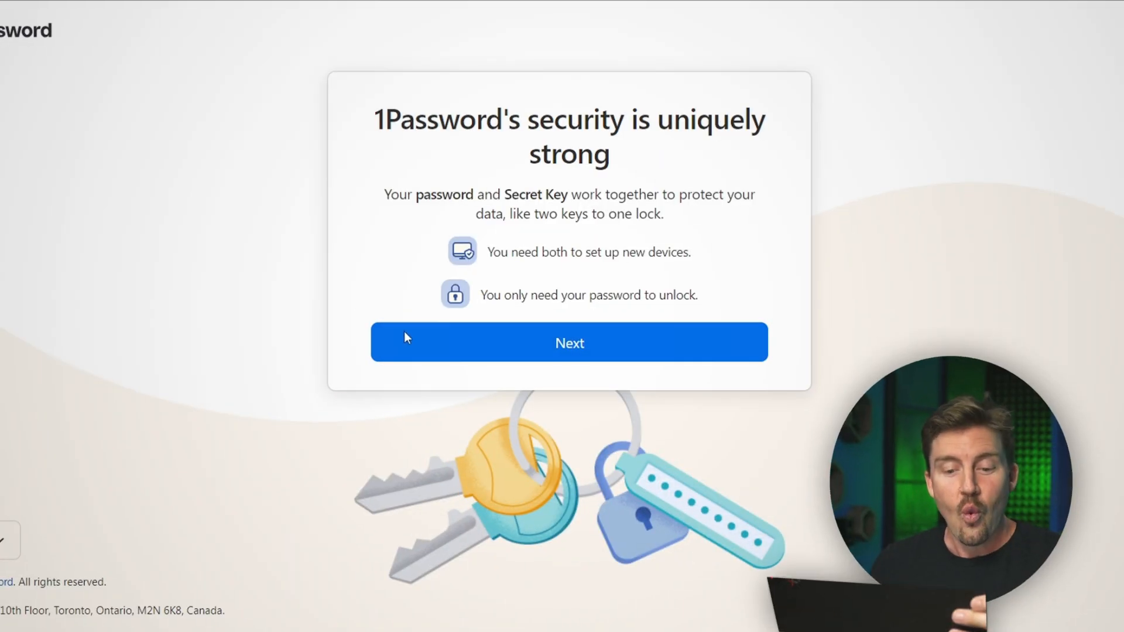
{"action": "left_click", "coordinate": [569, 342]}
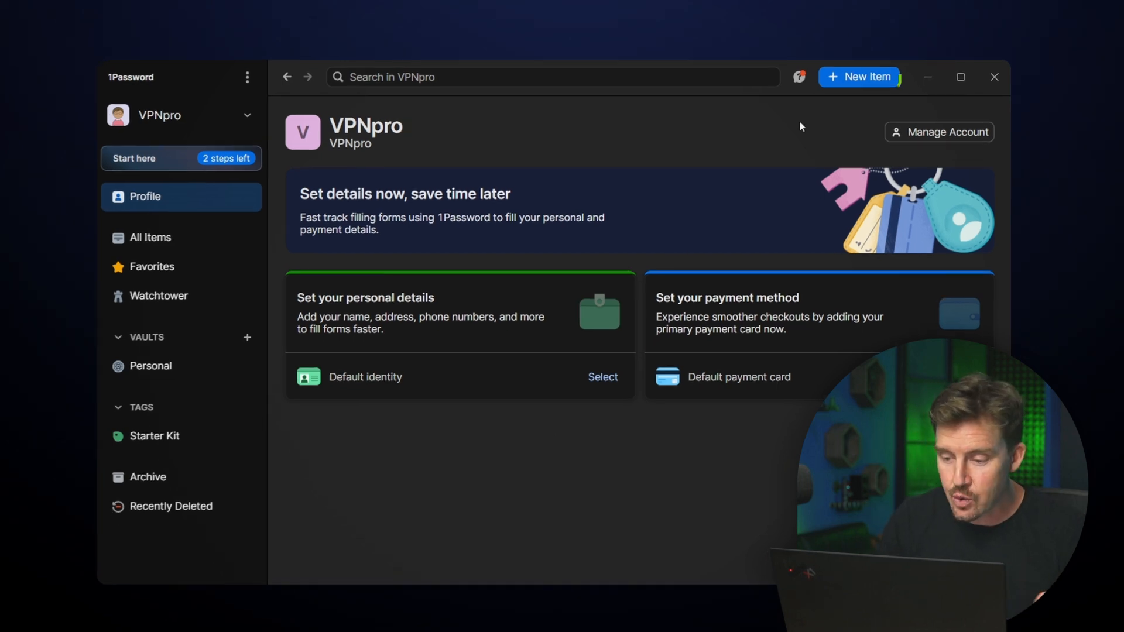
Step: Save a new Password item with username VPNpro to the Personal vault
{"action": "left_click", "coordinate": [858, 77]}
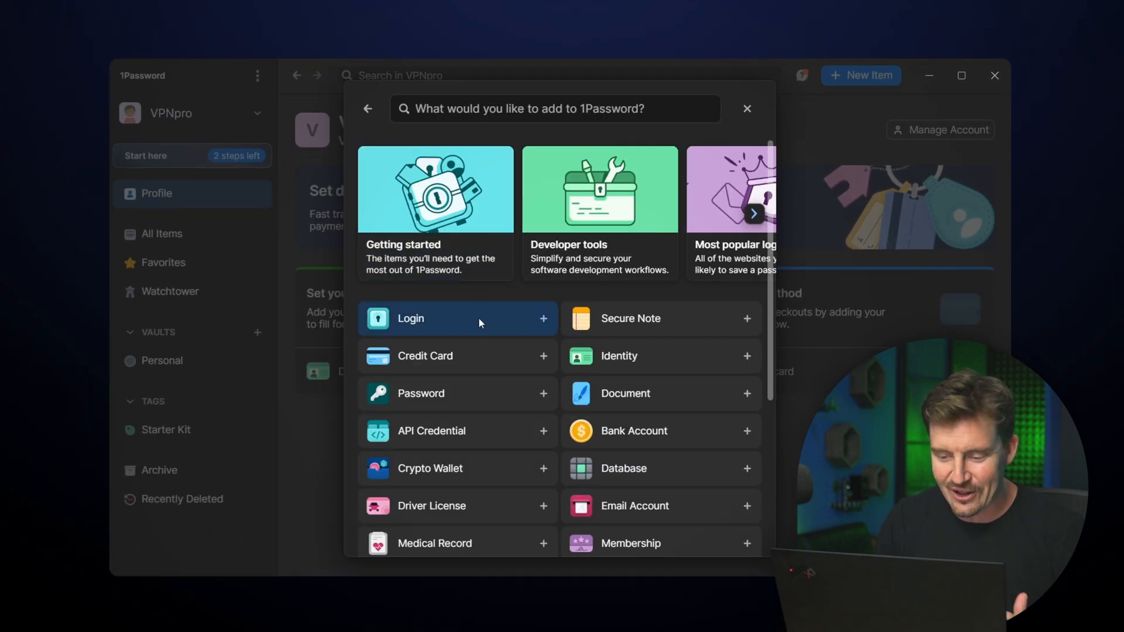
{"action": "scroll", "scroll_direction": "down", "scroll_amount": 3}
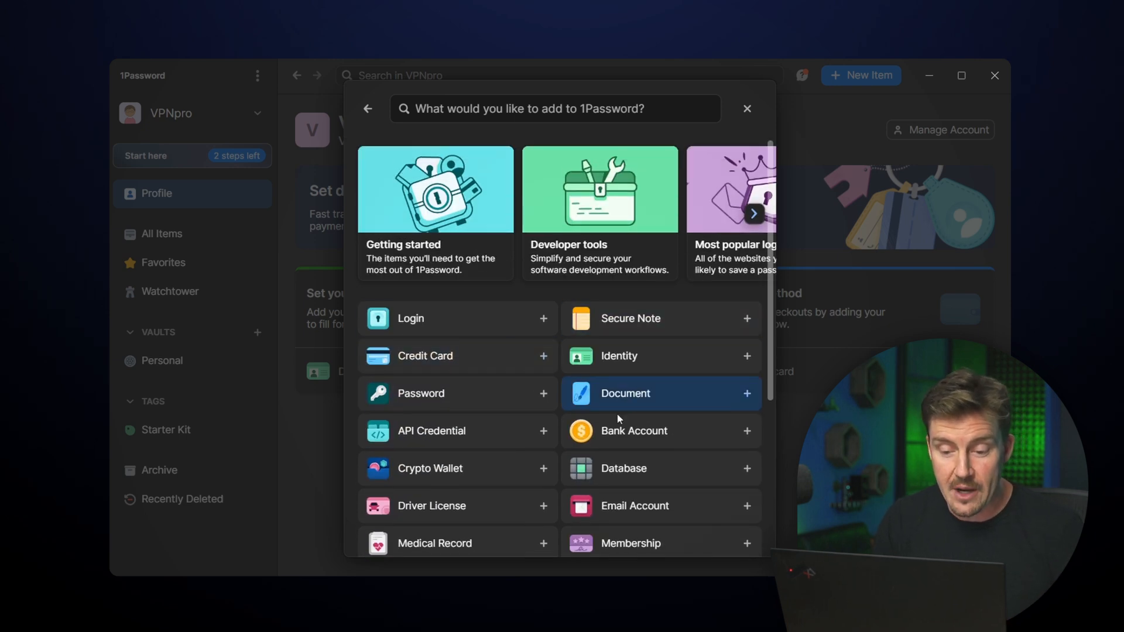
{"action": "mouse_move", "coordinate": [450, 431]}
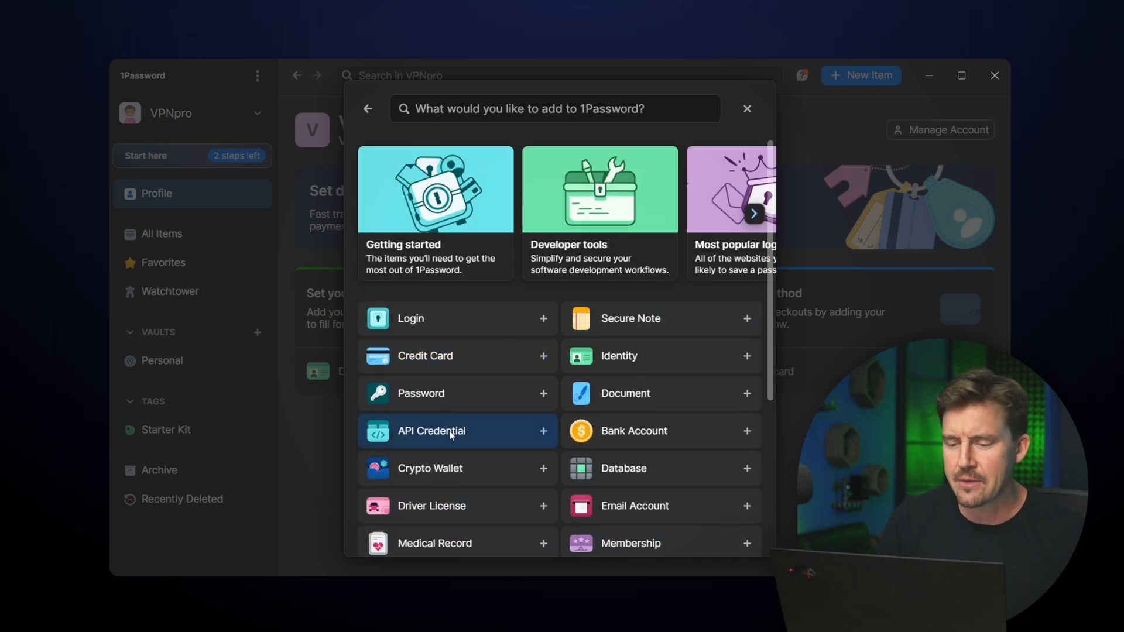
{"action": "mouse_move", "coordinate": [439, 406]}
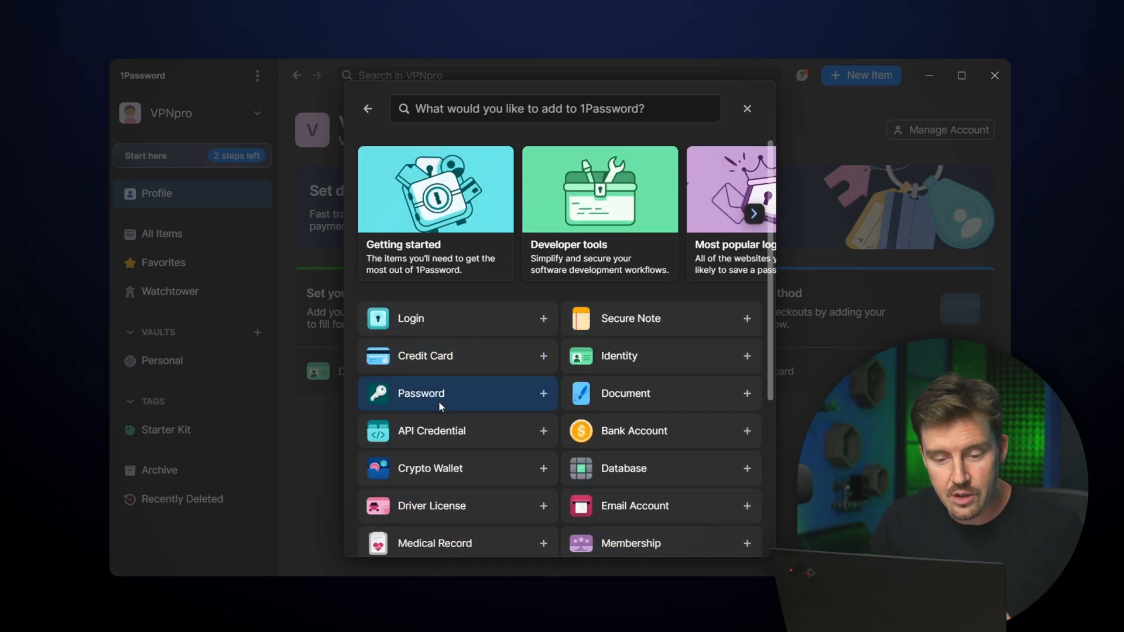
{"action": "mouse_move", "coordinate": [465, 398]}
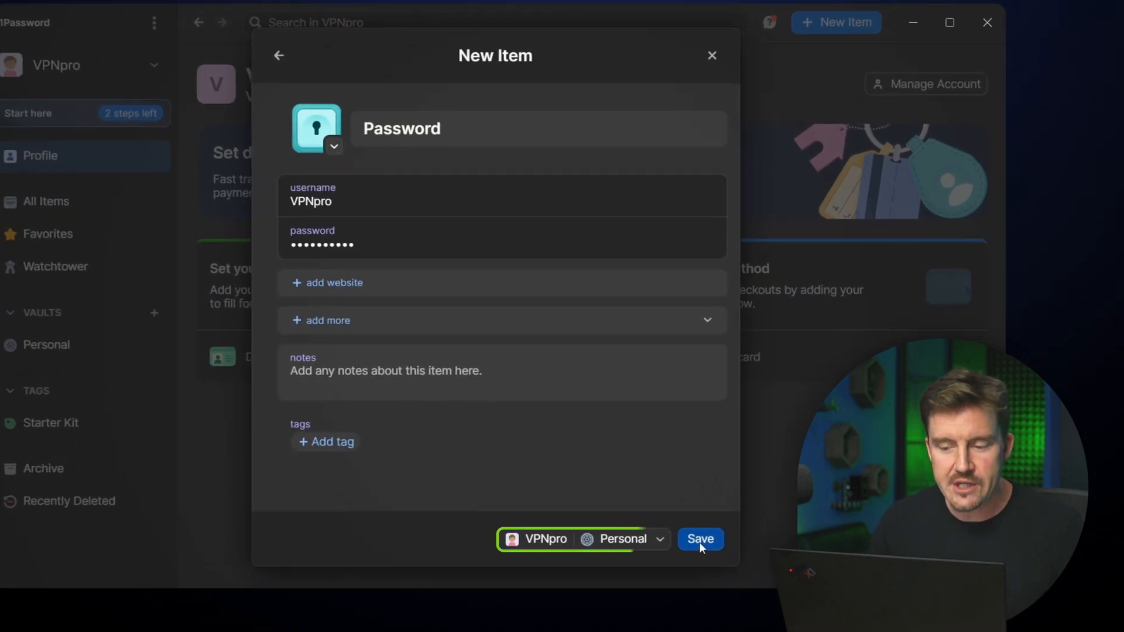
{"action": "left_click", "coordinate": [699, 538]}
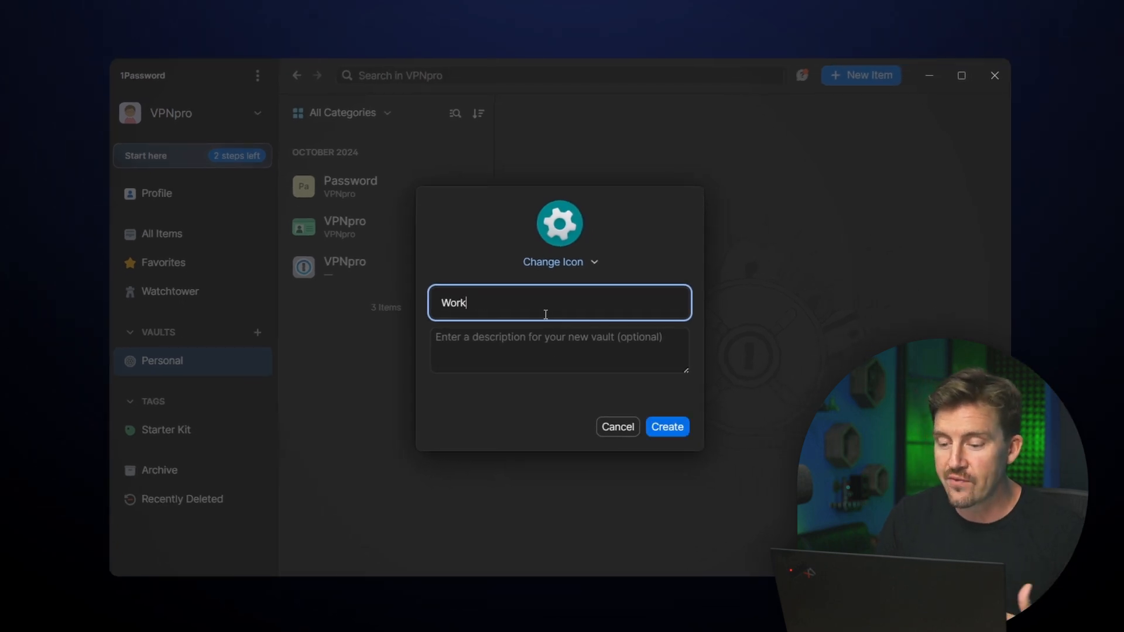
Step: Name the new vault Work and fill in its description field
{"action": "left_click", "coordinate": [558, 350]}
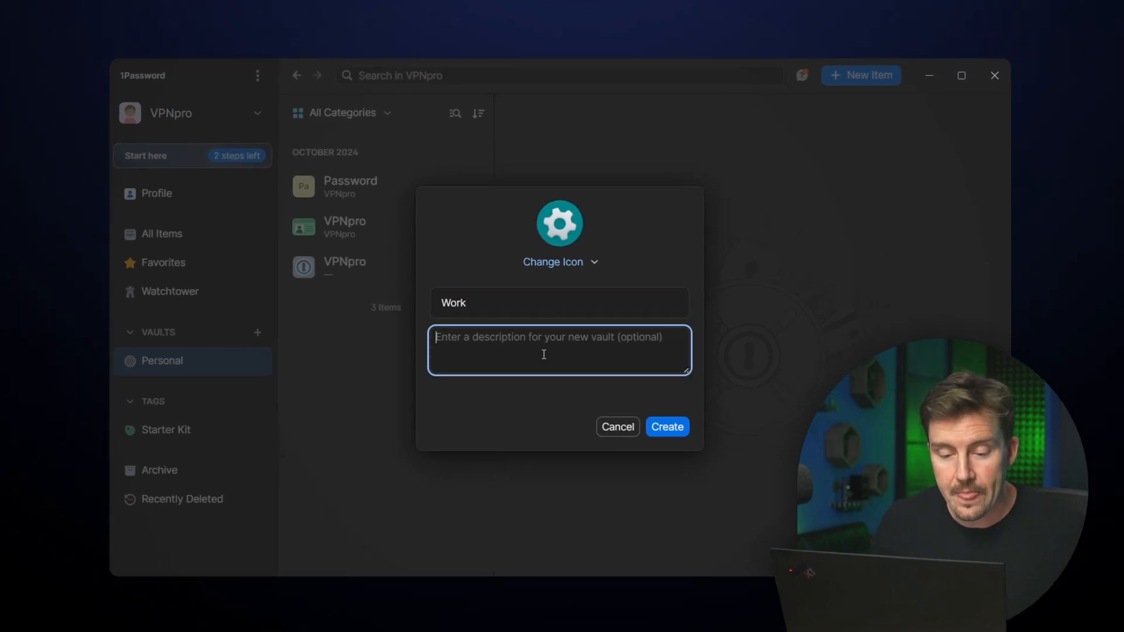
{"action": "left_click", "coordinate": [665, 426]}
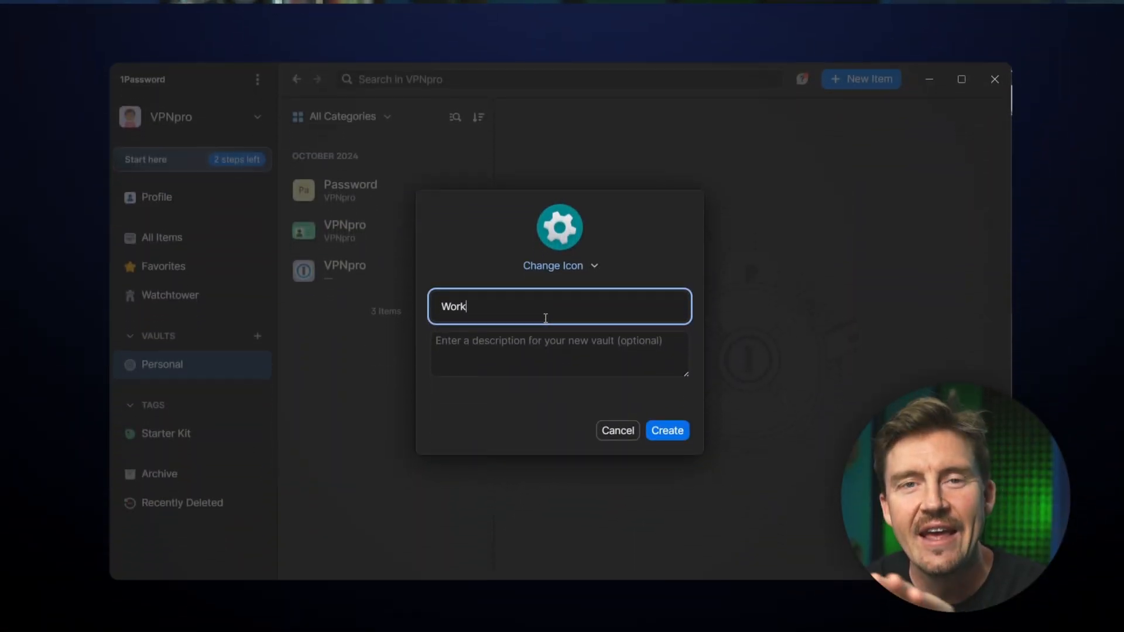
{"action": "left_click", "coordinate": [560, 351]}
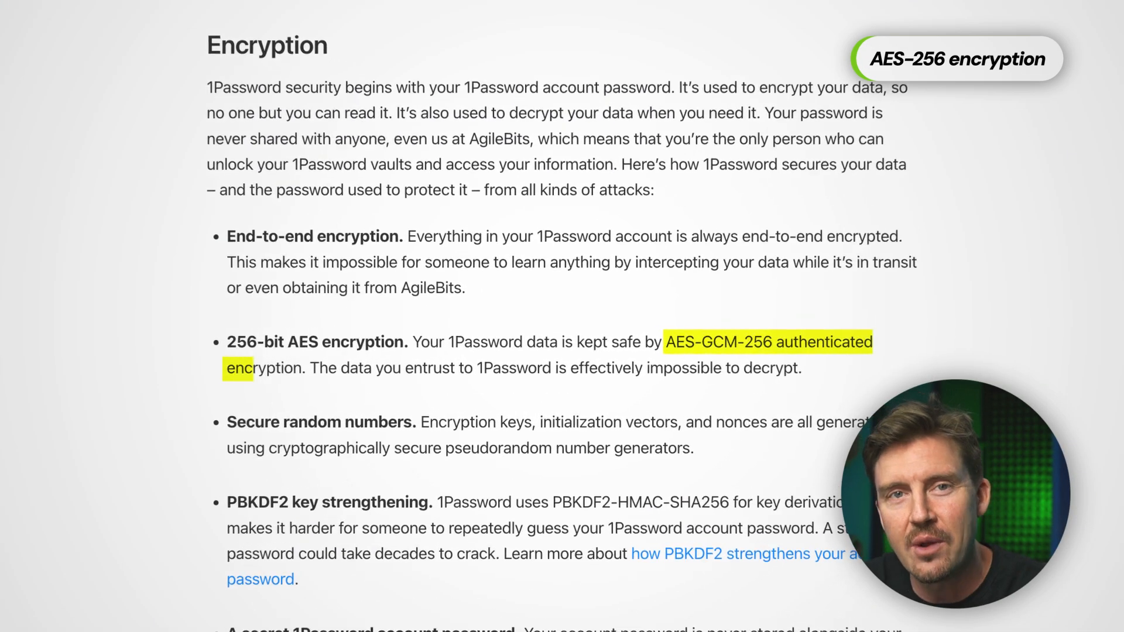
Step: Scroll through the Encryption section and the Penetration tests table on the security audits page
{"action": "scroll", "scroll_direction": "down", "scroll_amount": 3}
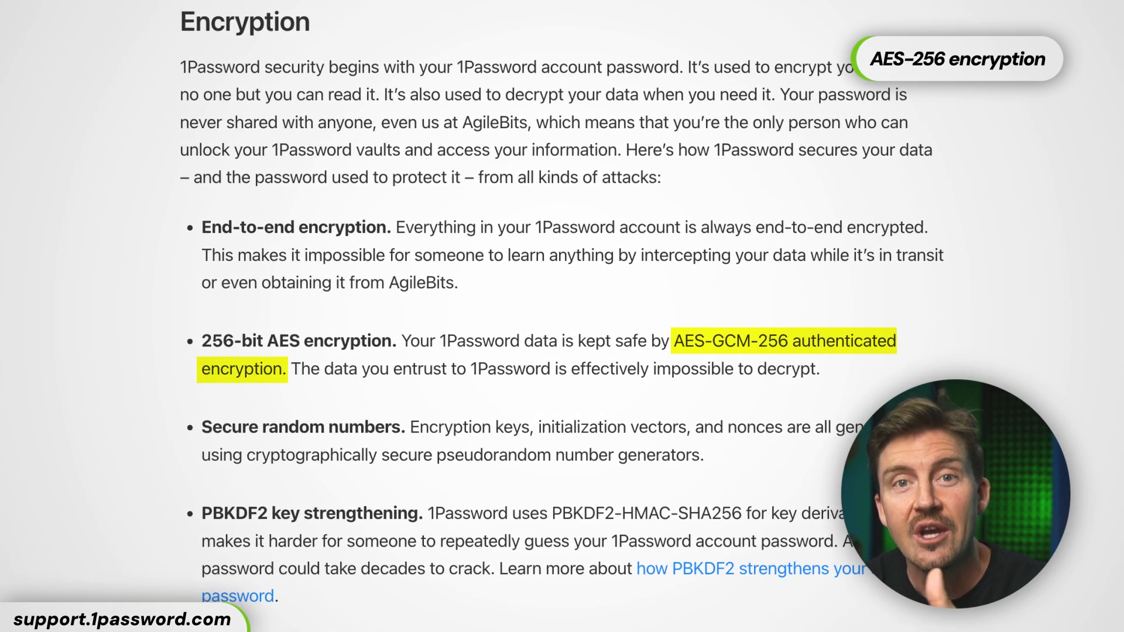
{"action": "scroll", "scroll_direction": "down", "scroll_amount": 3}
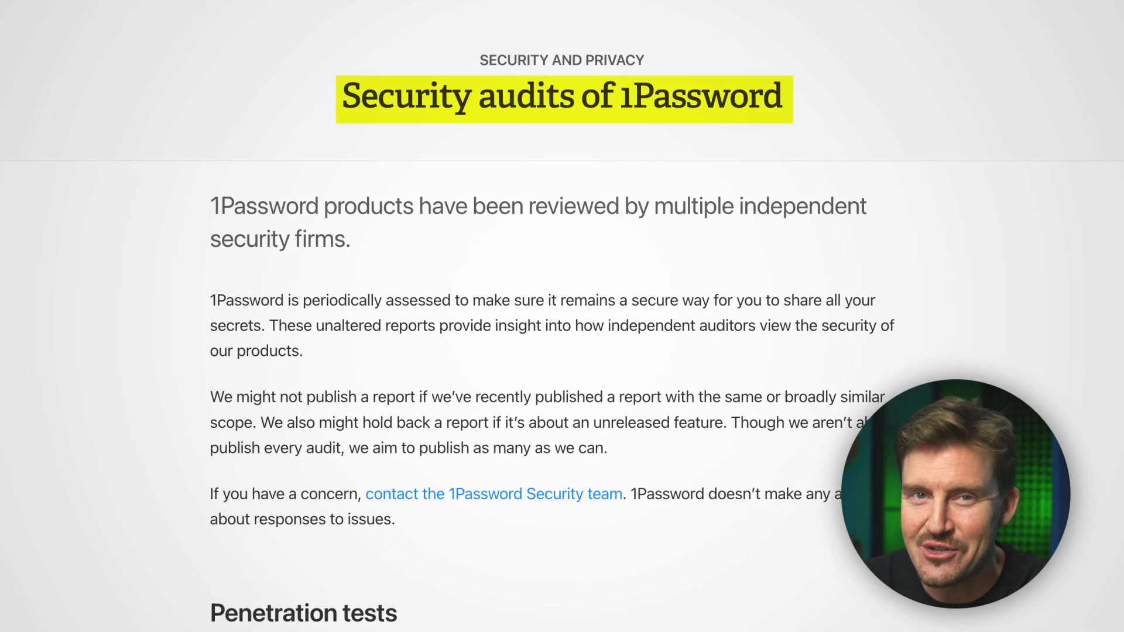
{"action": "scroll", "scroll_direction": "down", "scroll_amount": 3}
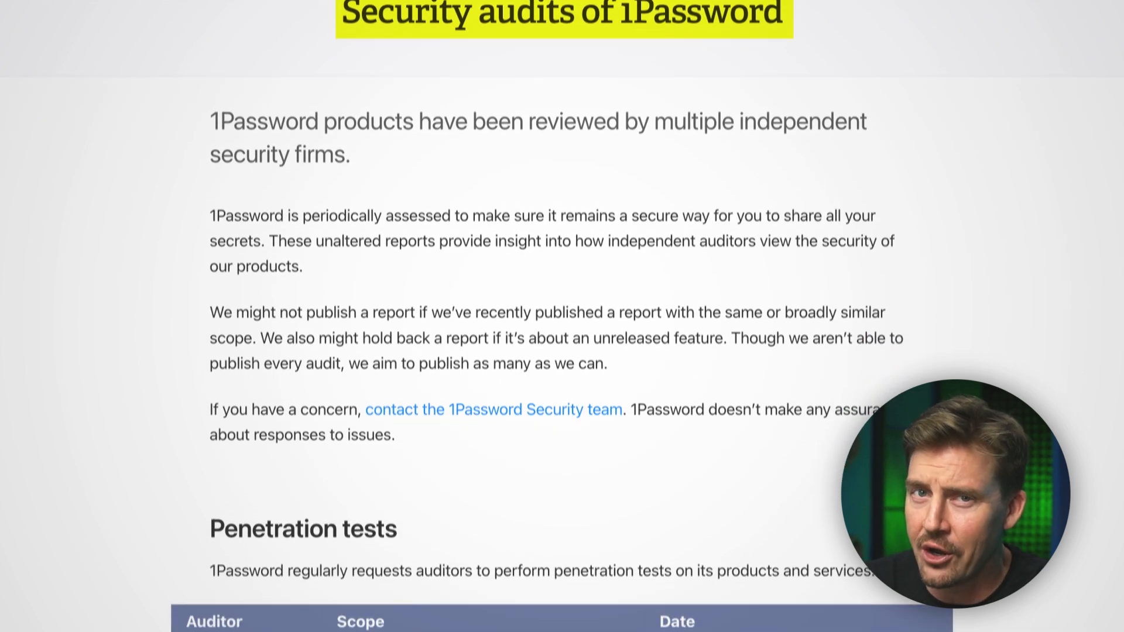
{"action": "scroll", "scroll_direction": "down", "scroll_amount": 3}
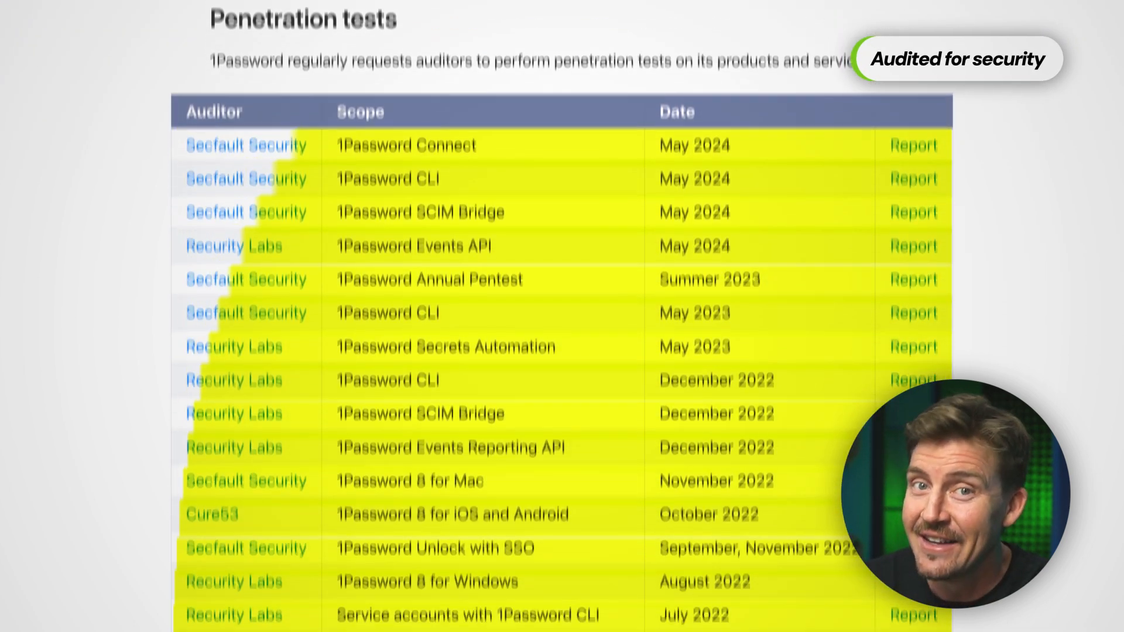
{"action": "scroll", "scroll_direction": "down", "scroll_amount": 3}
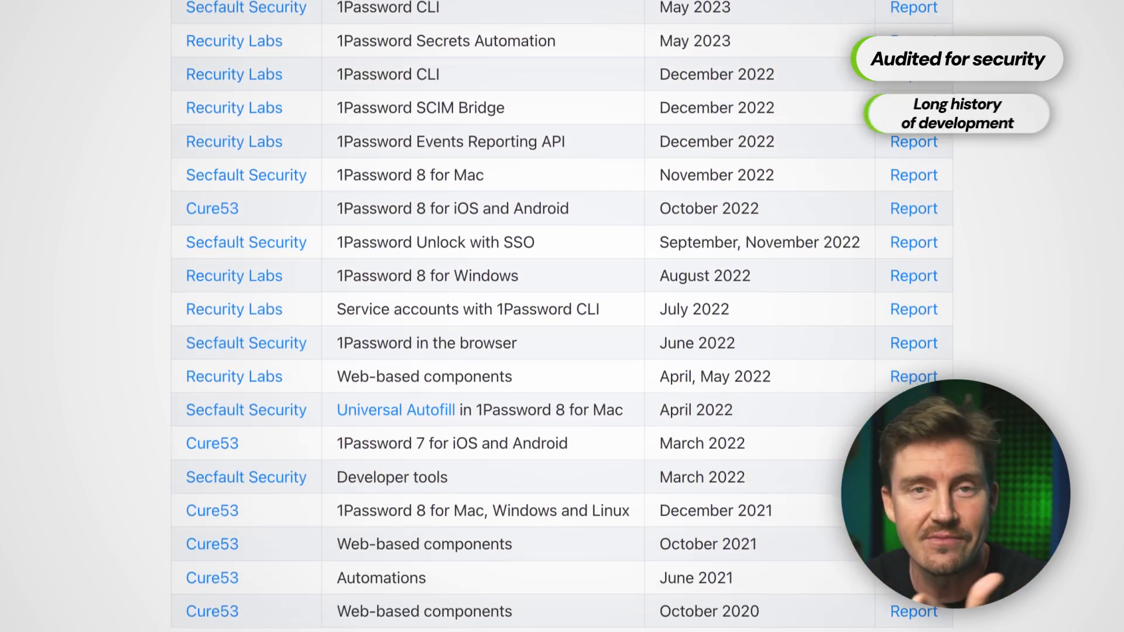
{"action": "scroll", "scroll_direction": "down", "scroll_amount": 3}
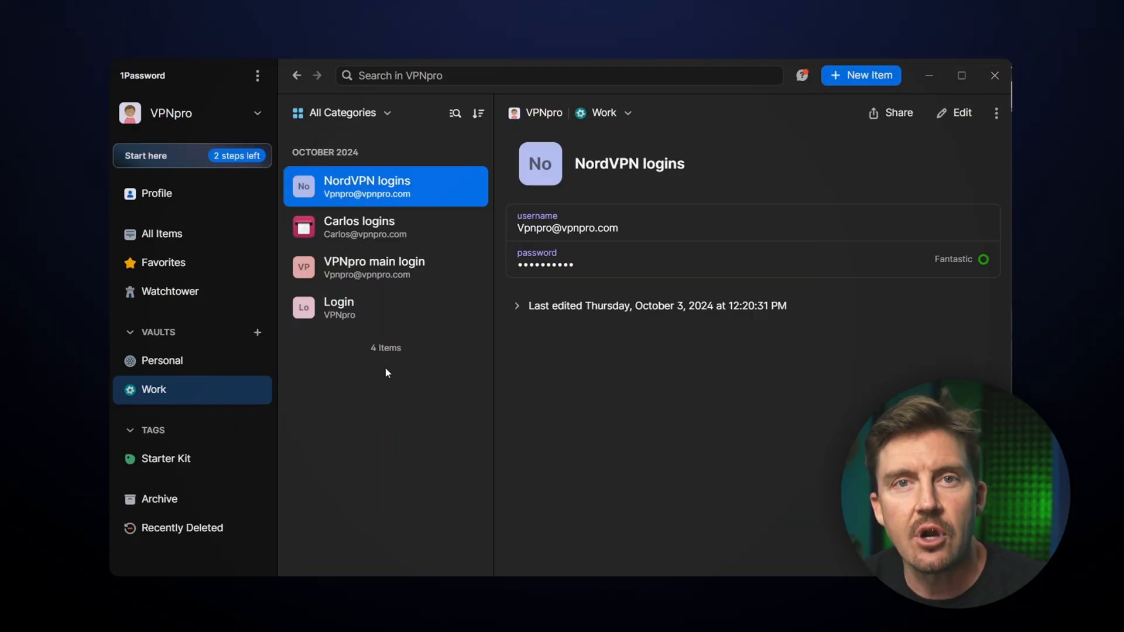
{"action": "mouse_move", "coordinate": [232, 419]}
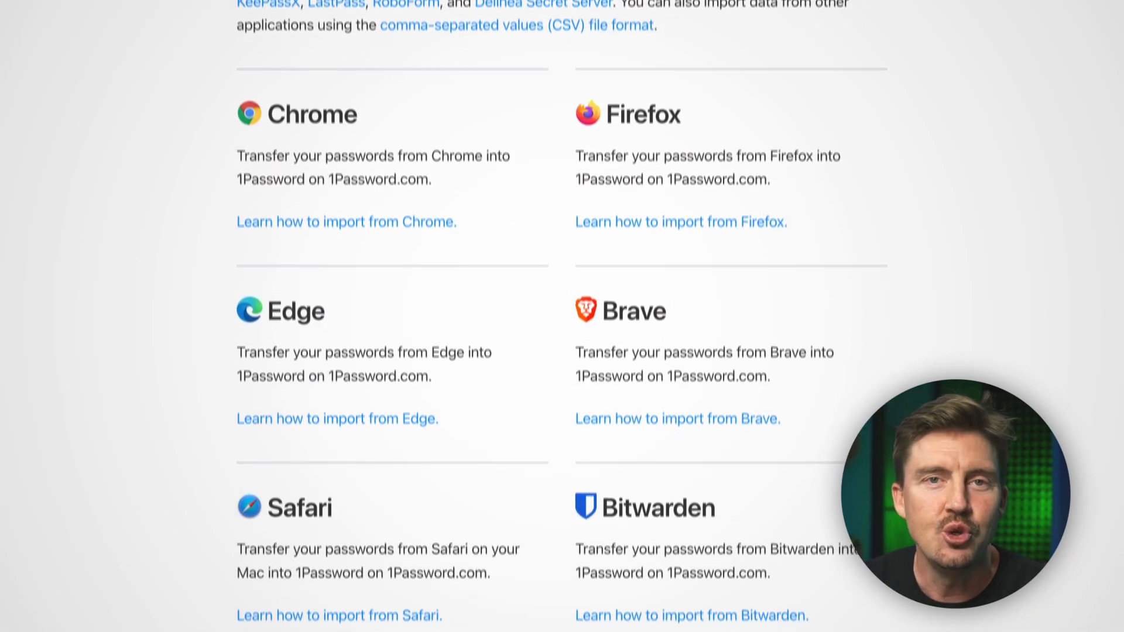
Step: Export Chrome passwords via Autofill settings and continue importing the uploaded CSV
{"action": "scroll", "scroll_direction": "down", "scroll_amount": 3}
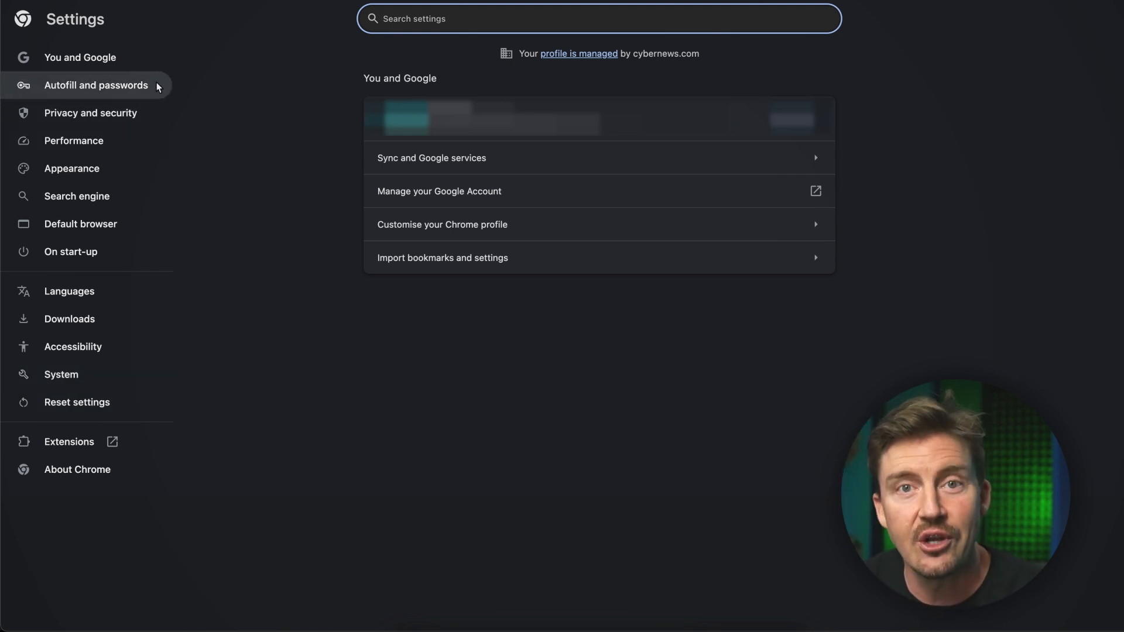
{"action": "left_click", "coordinate": [95, 84]}
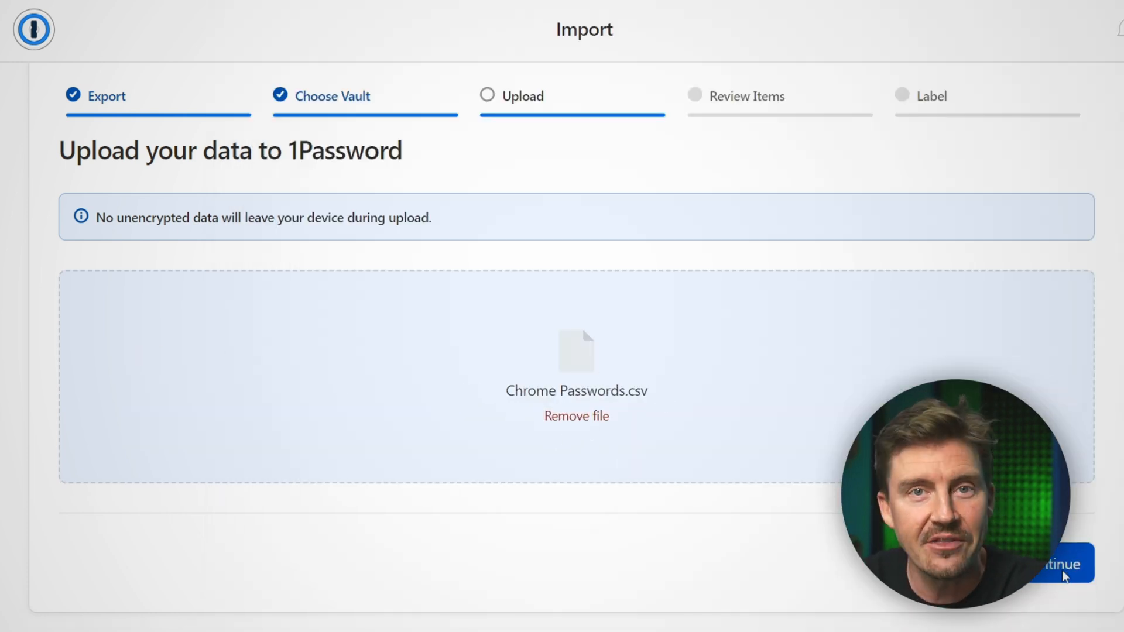
{"action": "left_click", "coordinate": [1067, 563]}
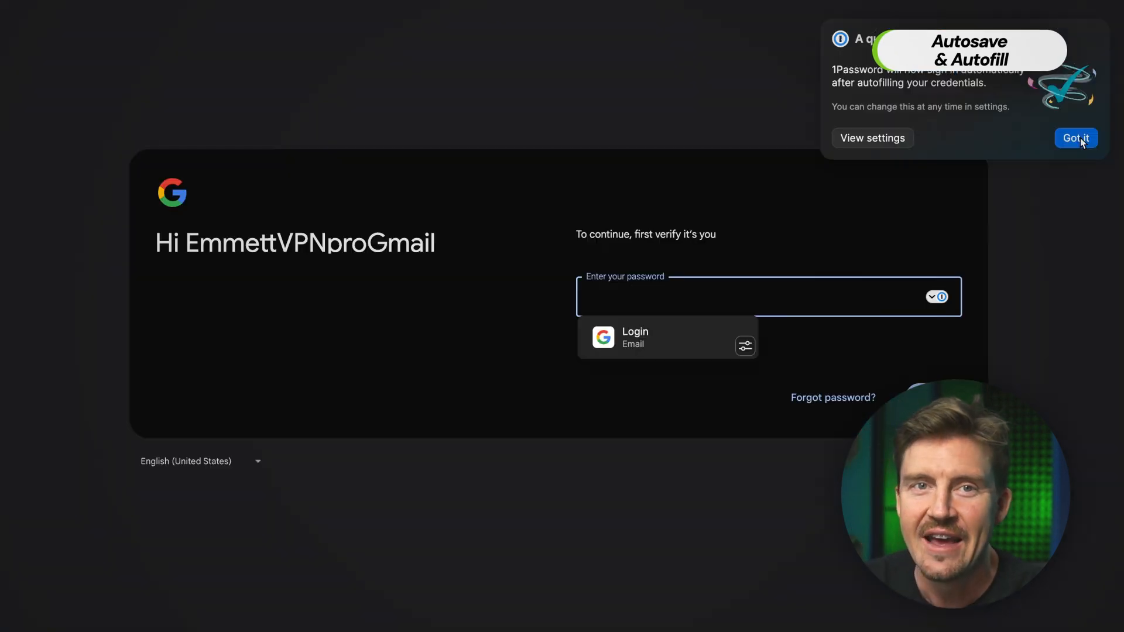
Step: Dismiss the extension notice and fill the saved Login into the Google password field
{"action": "left_click", "coordinate": [1075, 138]}
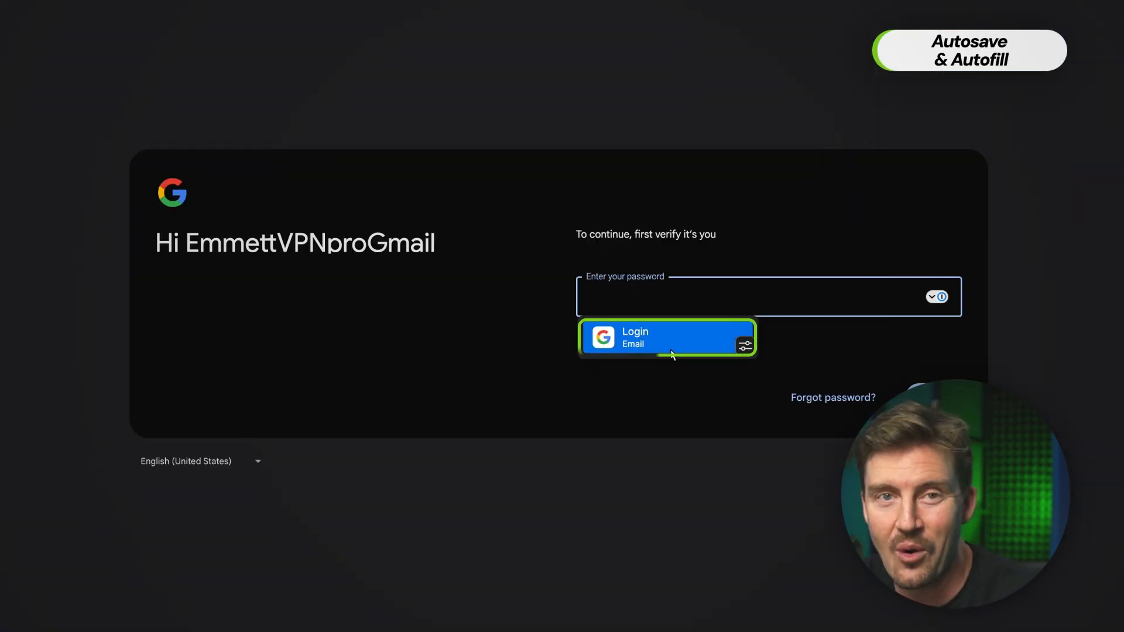
{"action": "left_click", "coordinate": [666, 337]}
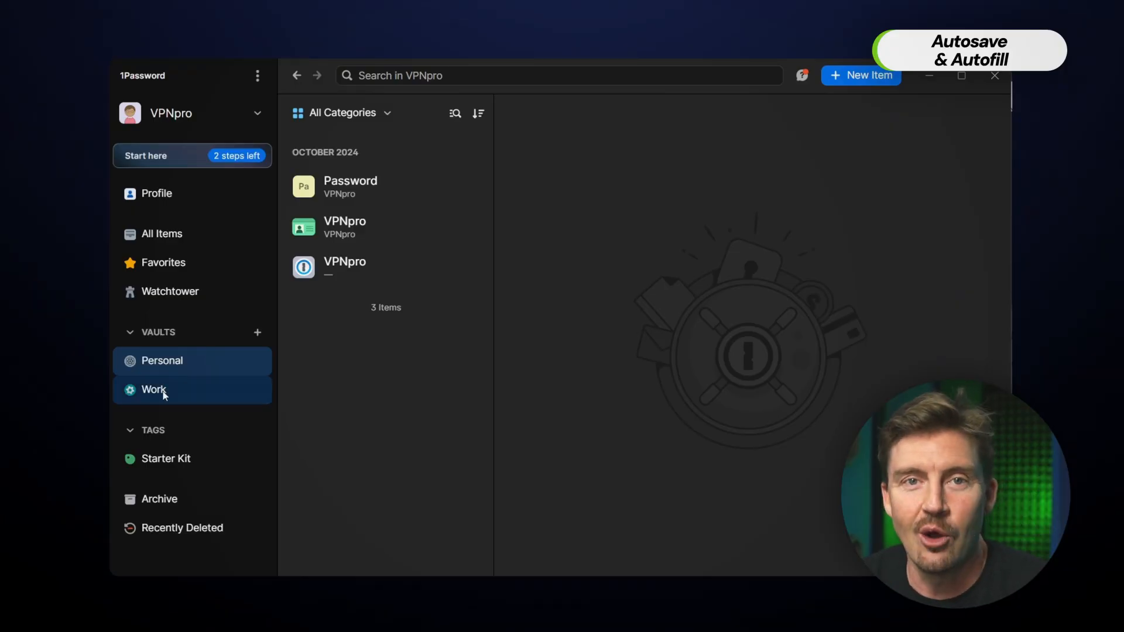
Step: Locate the Credit Card item across vaults and move it from Private to Shared
{"action": "left_click", "coordinate": [154, 389]}
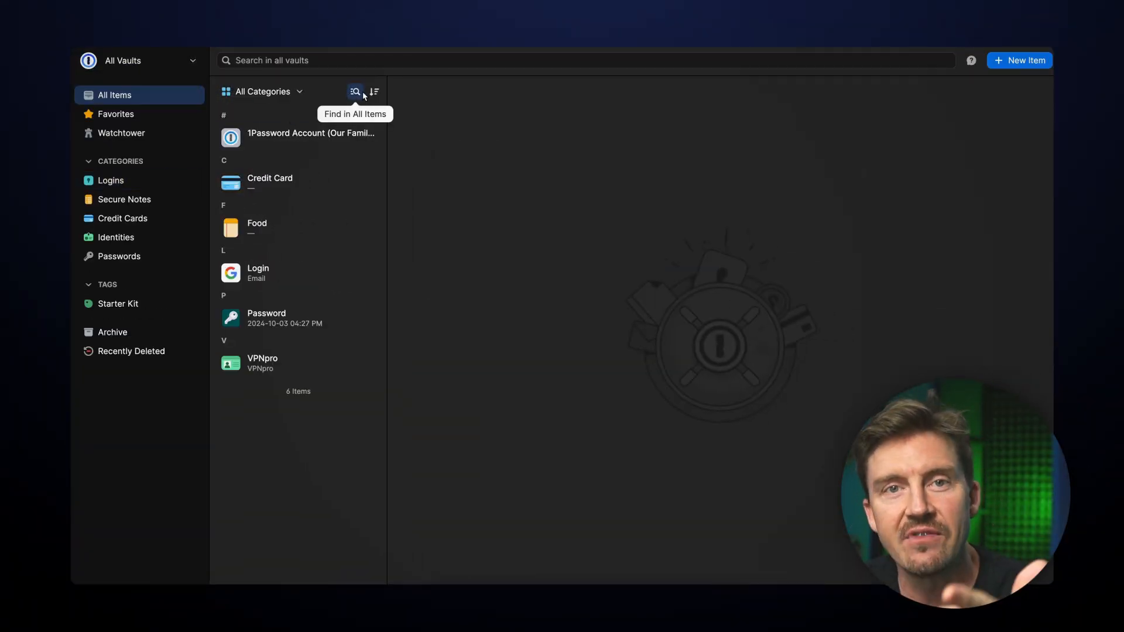
{"action": "left_click", "coordinate": [1043, 91]}
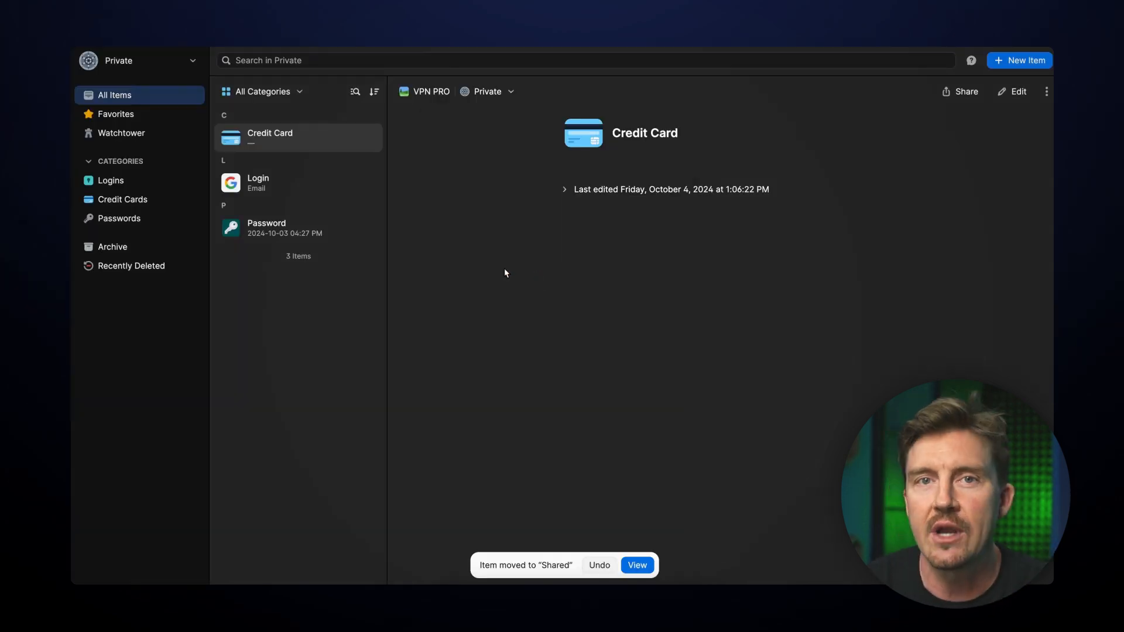
{"action": "left_click", "coordinate": [137, 60]}
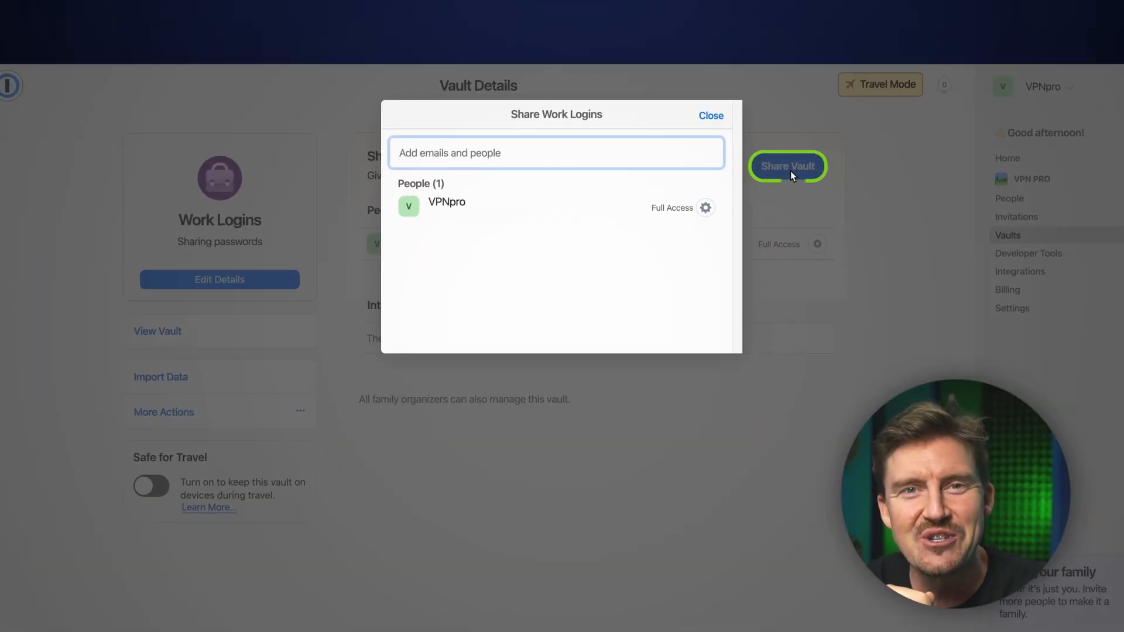
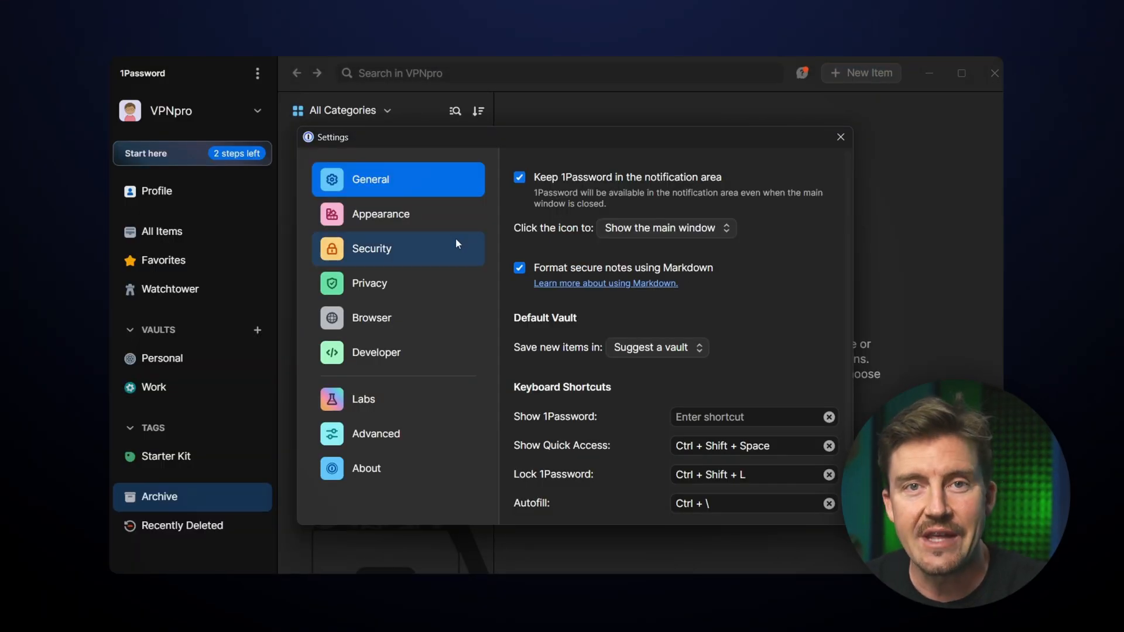
Step: Review the Security settings section, close Settings and select the VPNpro item in Personal
{"action": "left_click", "coordinate": [371, 249]}
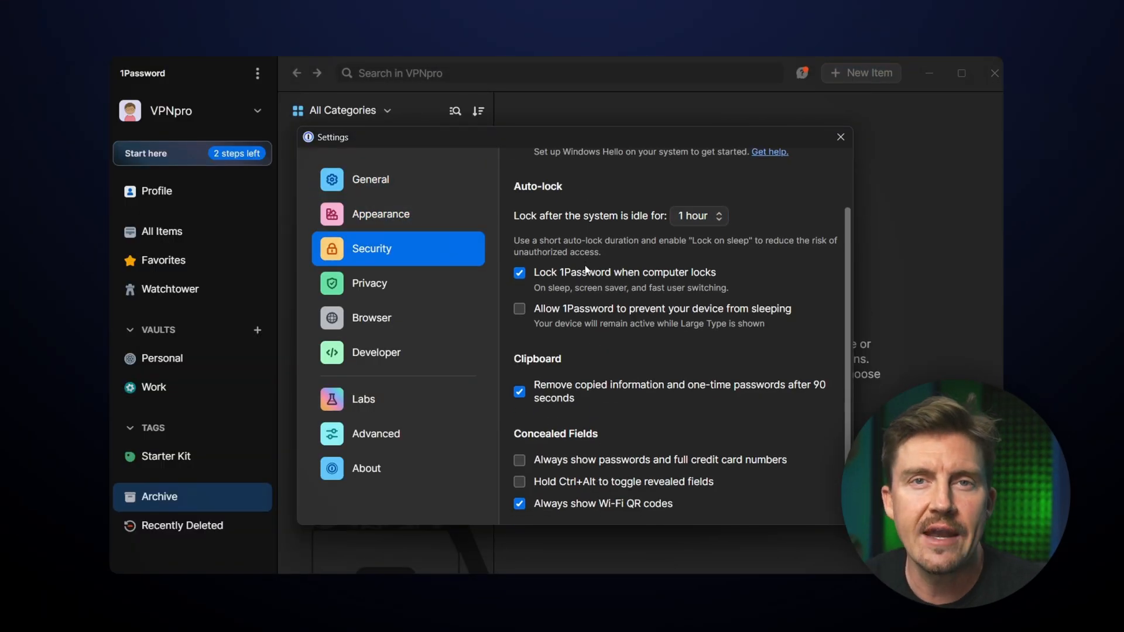
{"action": "mouse_move", "coordinate": [574, 389]}
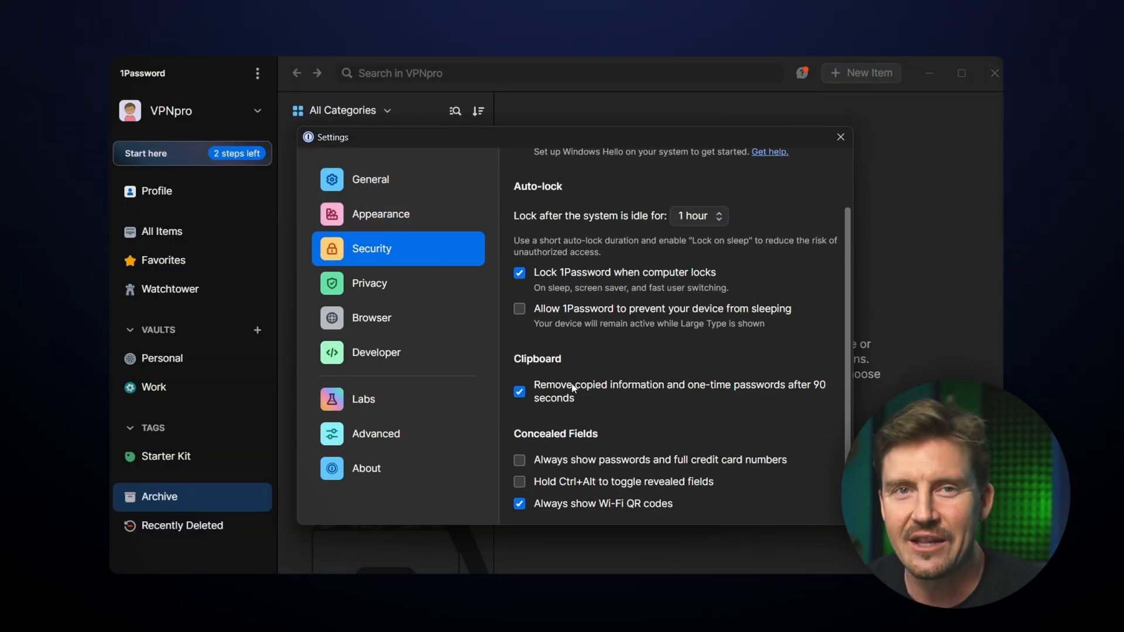
{"action": "left_click", "coordinate": [840, 137]}
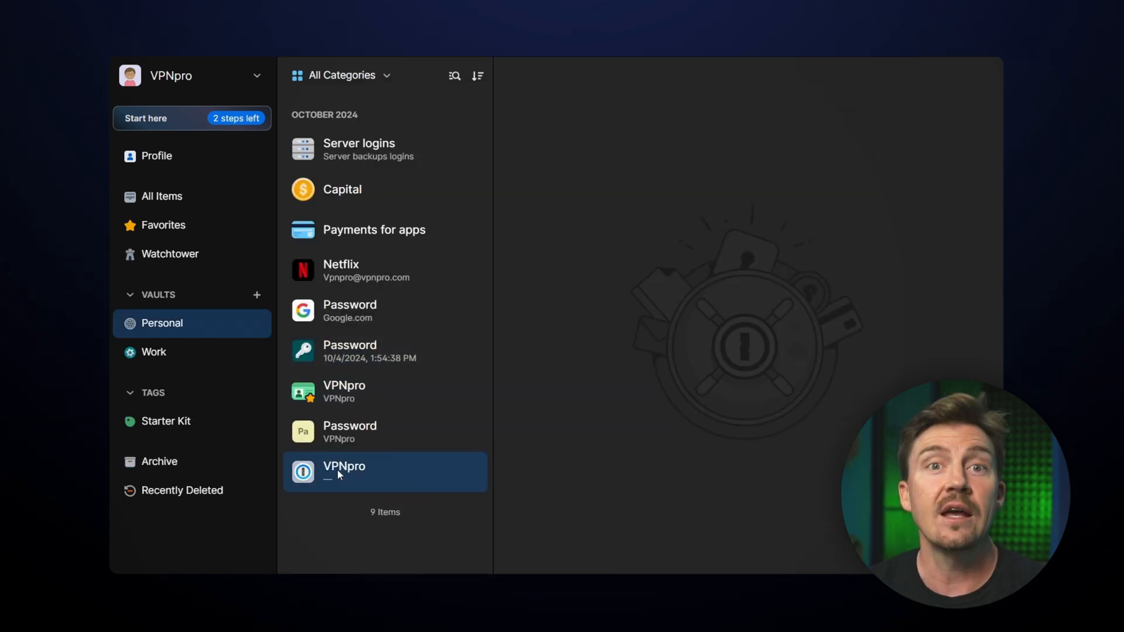
{"action": "left_click", "coordinate": [169, 254]}
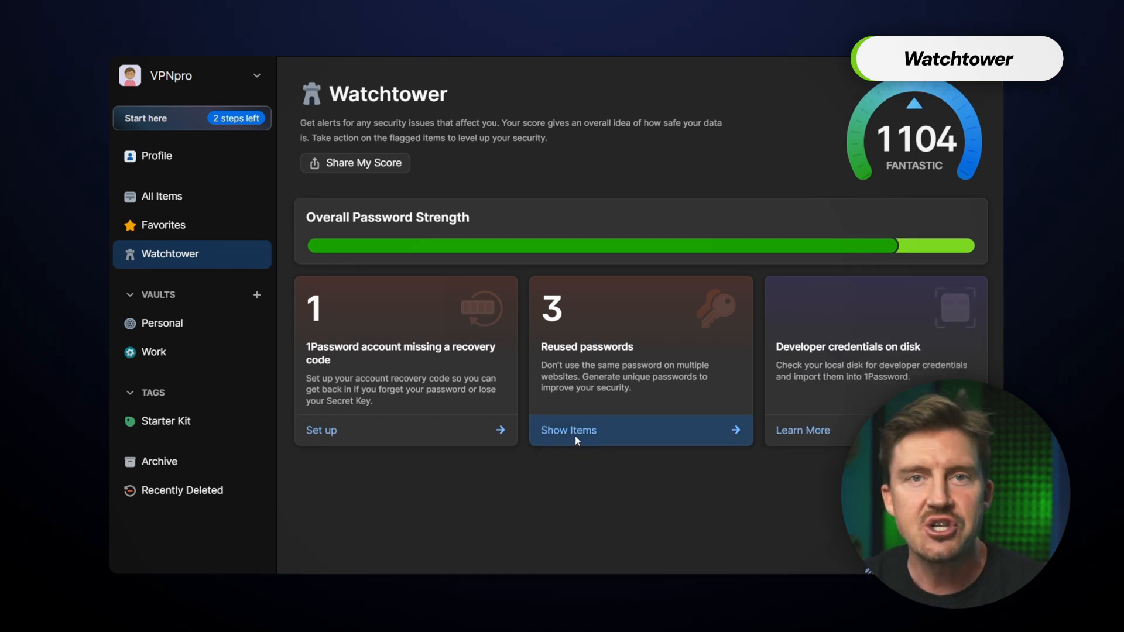
Step: Start setting up the missing recovery code from Watchtower, then close Manage Account
{"action": "left_click", "coordinate": [569, 430]}
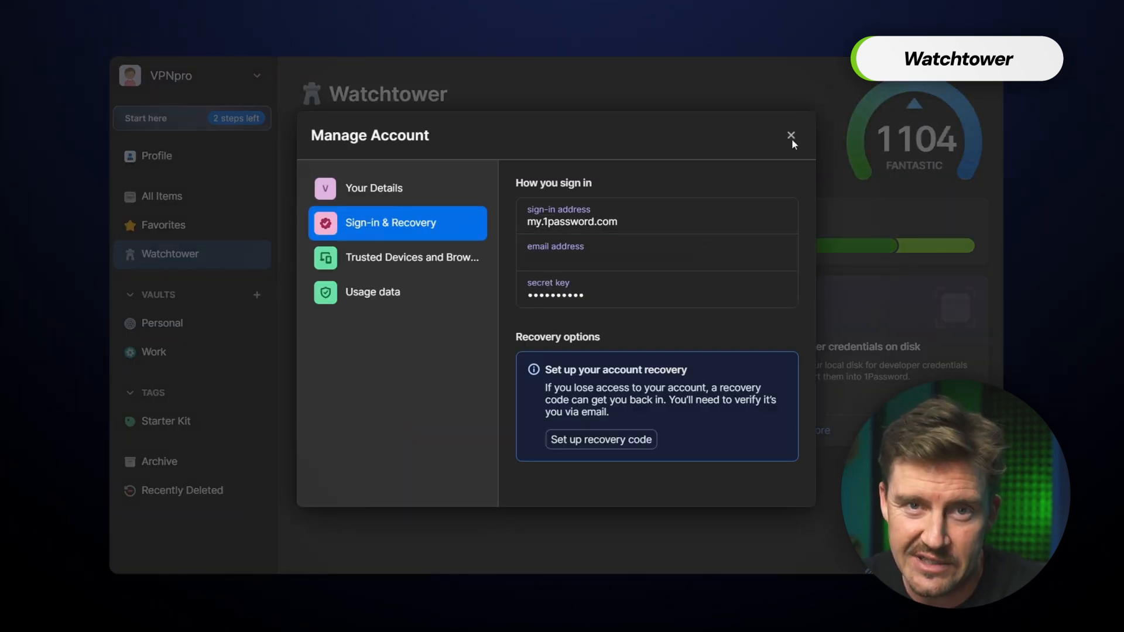
{"action": "left_click", "coordinate": [791, 134]}
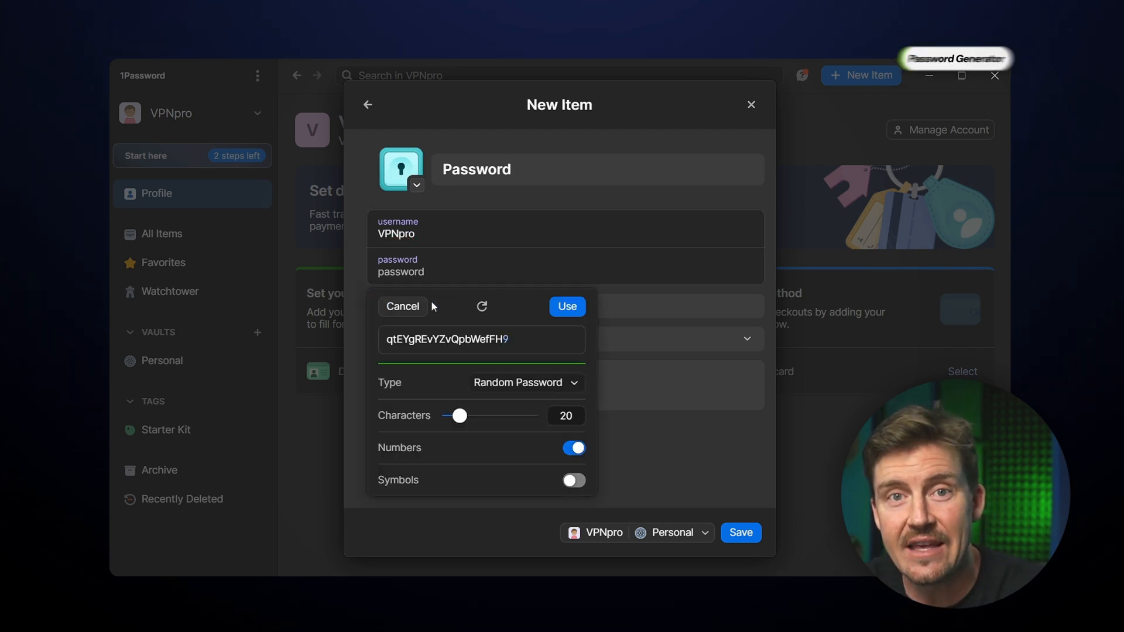
Step: Try random passwords of 26, 99 and 30 characters, with symbols on and then off
{"action": "left_click_drag", "start_coordinate": [458, 416], "coordinate": [439, 442]}
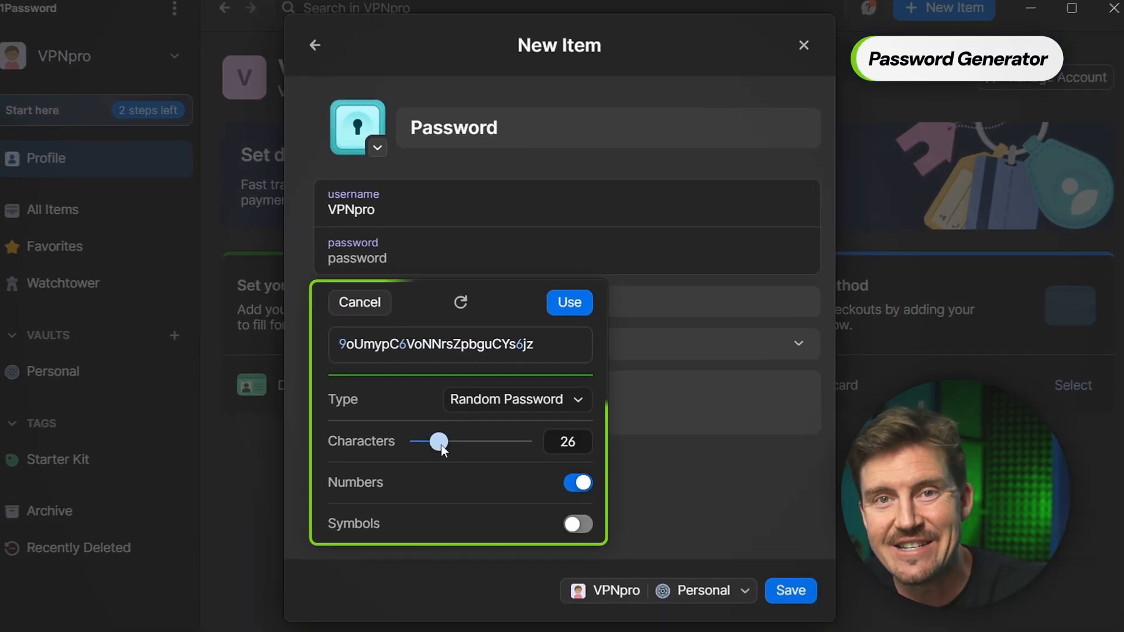
{"action": "left_click_drag", "start_coordinate": [440, 441], "coordinate": [520, 446]}
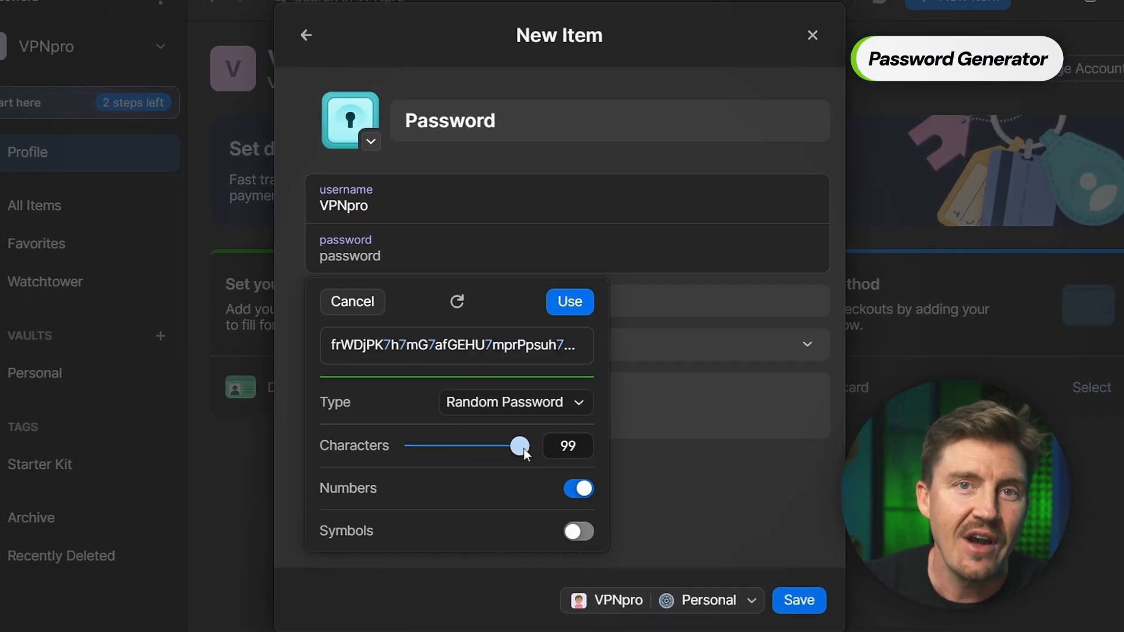
{"action": "left_click_drag", "start_coordinate": [520, 445], "coordinate": [439, 444]}
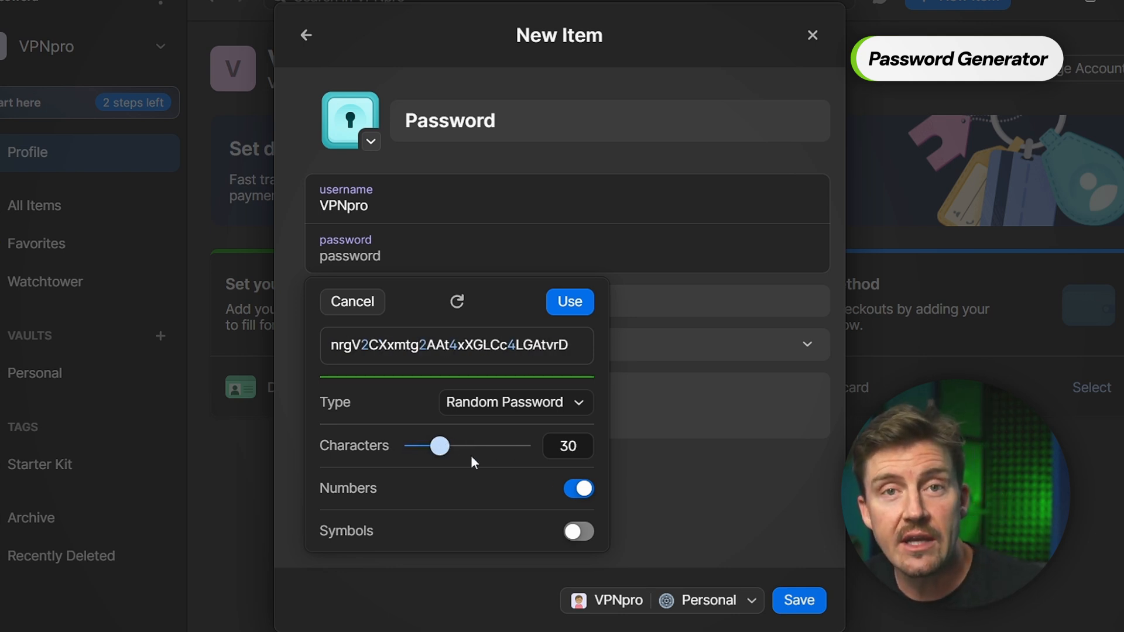
{"action": "left_click", "coordinate": [577, 531]}
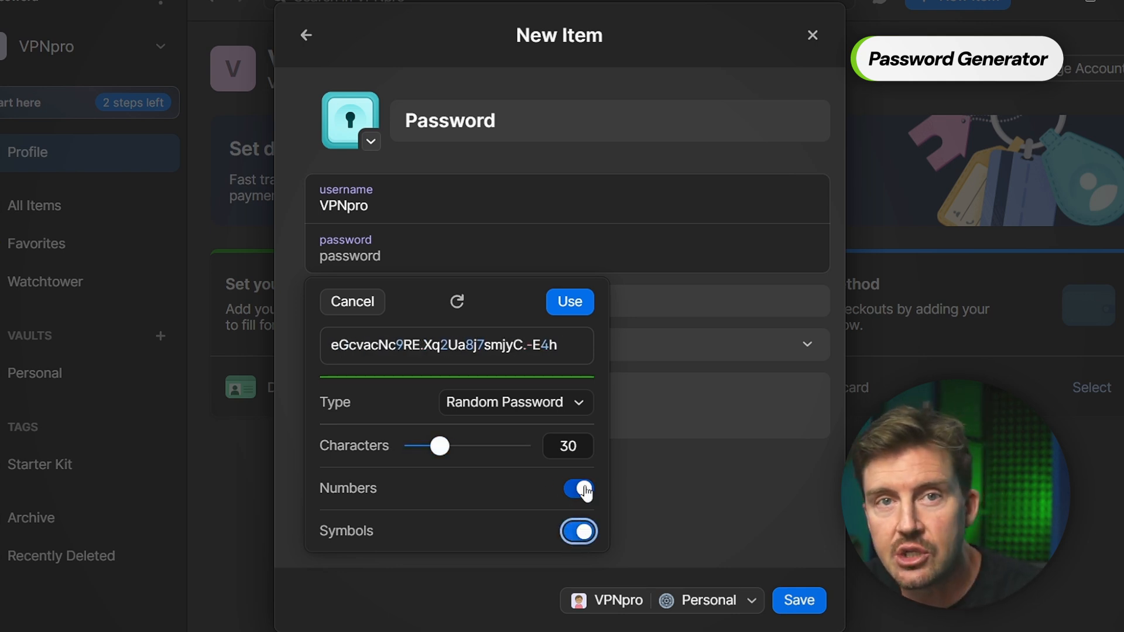
{"action": "left_click", "coordinate": [577, 531]}
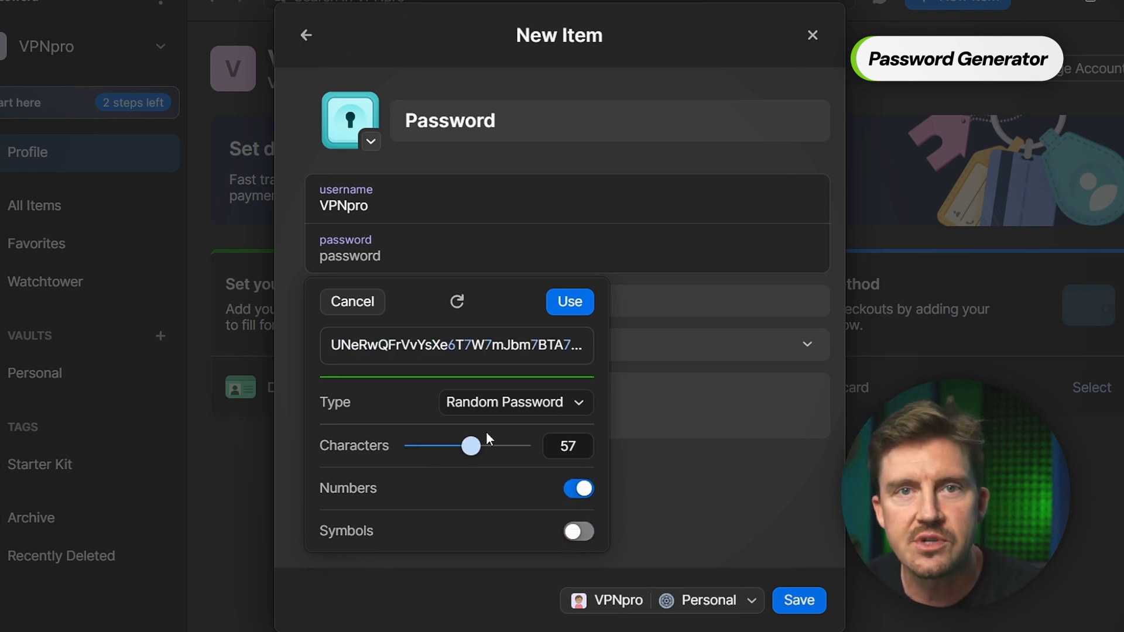
Step: Switch the generator to a memorable word password, then a numeric PIN code
{"action": "left_click", "coordinate": [504, 402]}
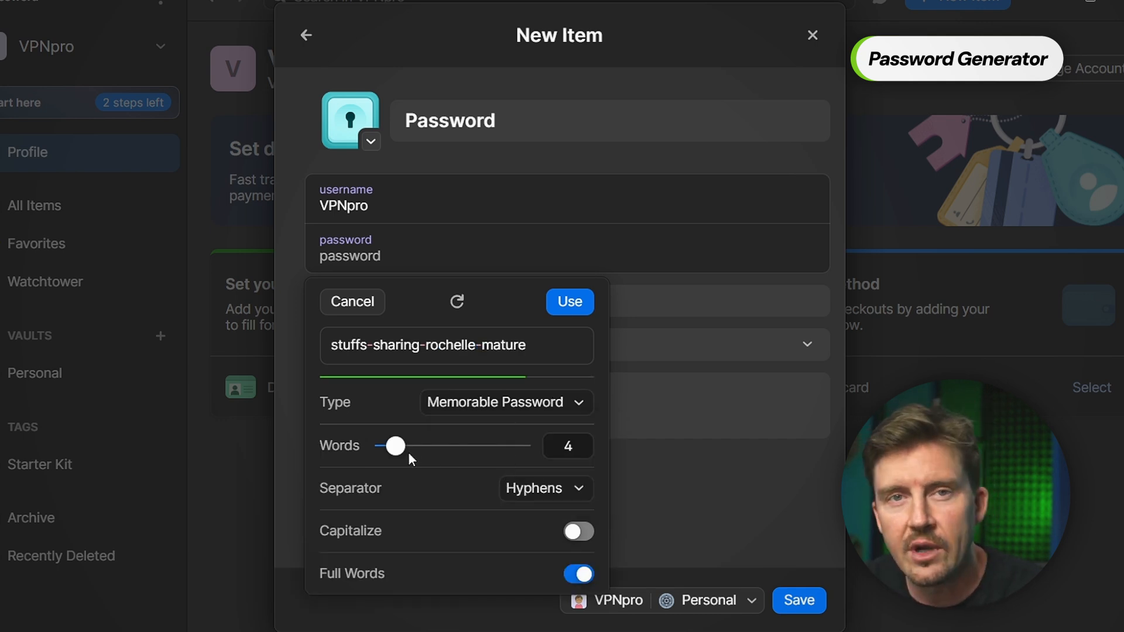
{"action": "left_click", "coordinate": [504, 402]}
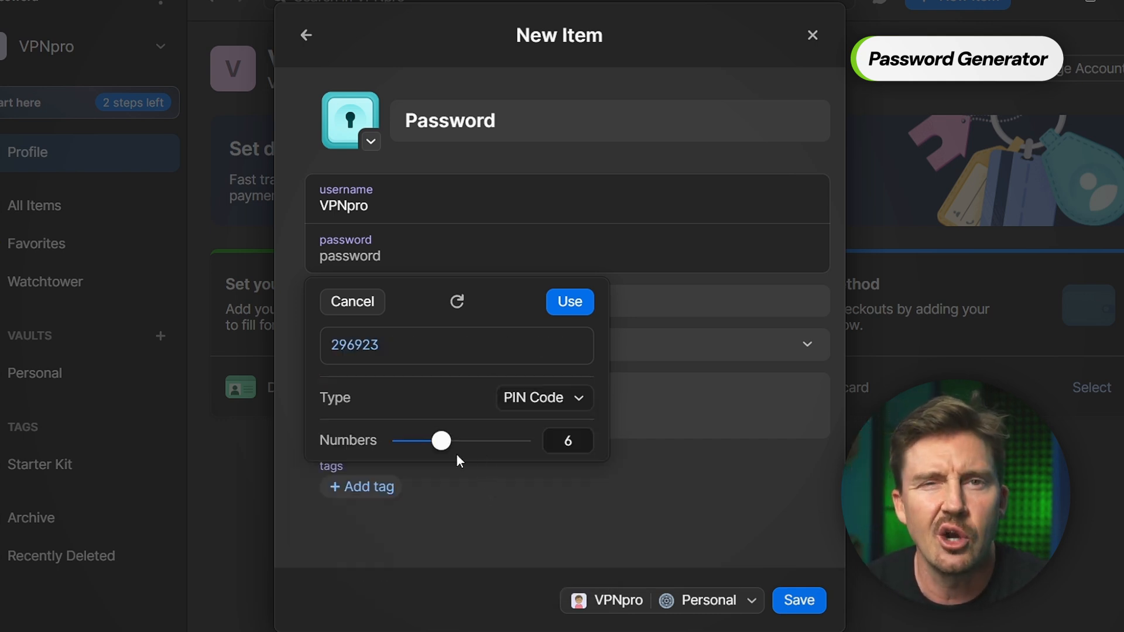
{"action": "left_click", "coordinate": [542, 398]}
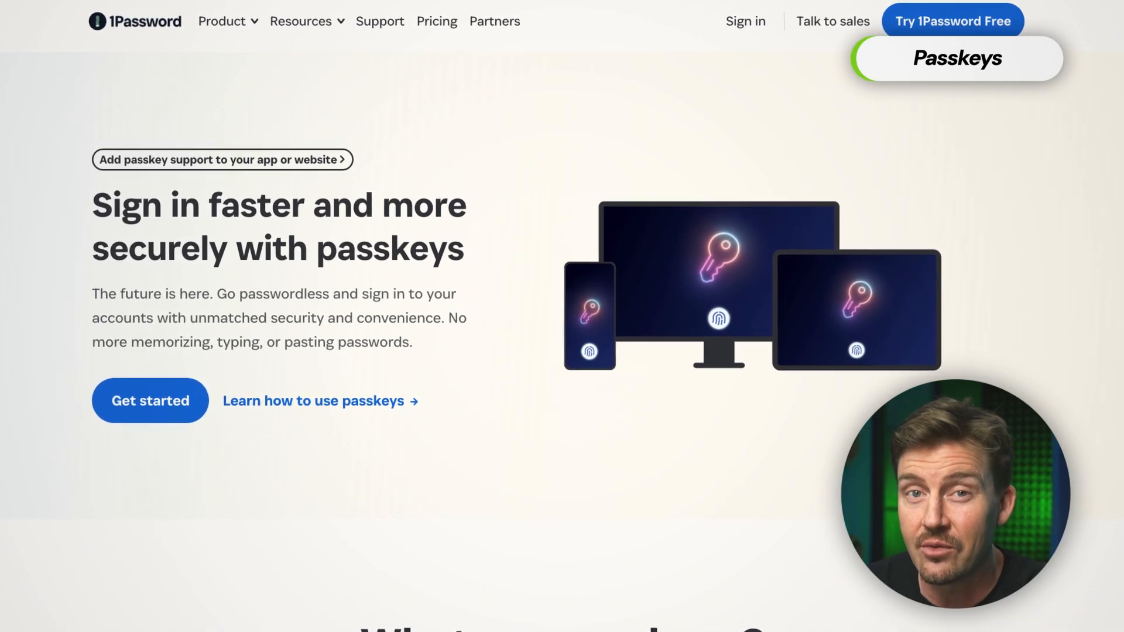
Step: Scroll the passkeys page down to the 'What are passkeys?' explanation
{"action": "scroll", "scroll_direction": "down", "scroll_amount": 3}
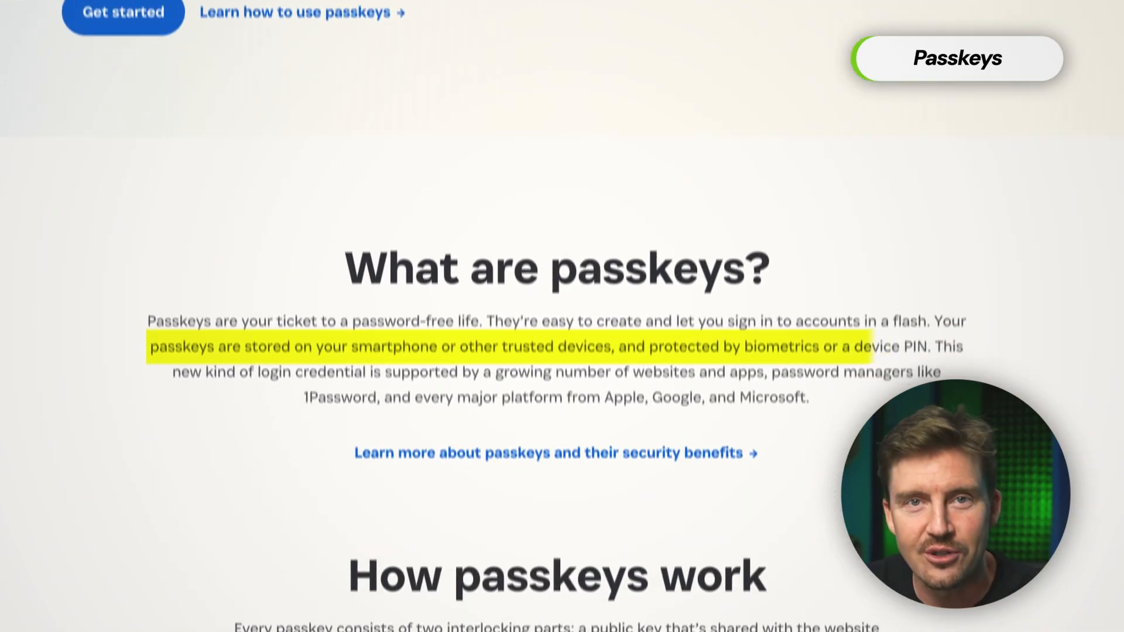
{"action": "scroll", "scroll_direction": "down", "scroll_amount": 3}
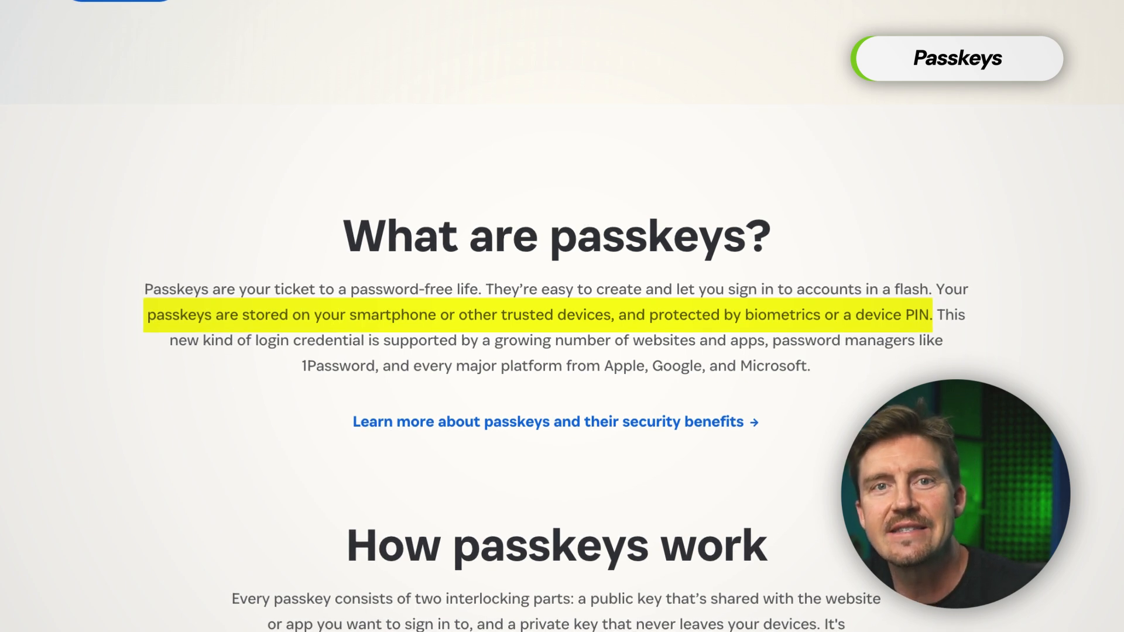
{"action": "scroll", "scroll_direction": "down", "scroll_amount": 3}
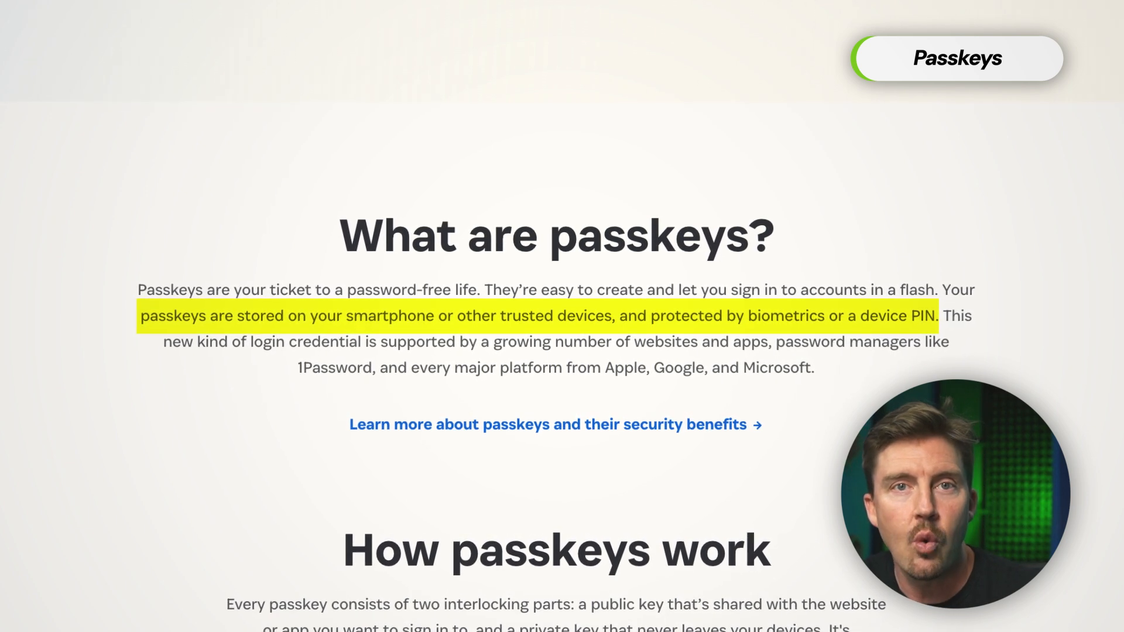
{"action": "scroll", "scroll_direction": "down", "scroll_amount": 3}
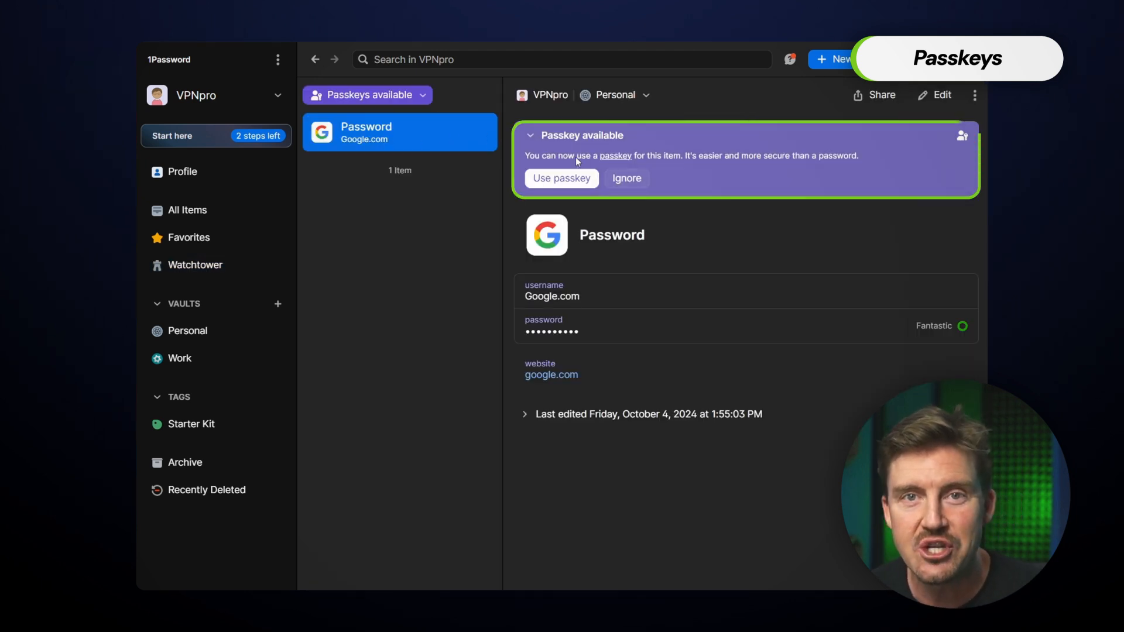
Step: Use a passkey on the Google.com item and create it on the Google Account page
{"action": "left_click", "coordinate": [560, 178]}
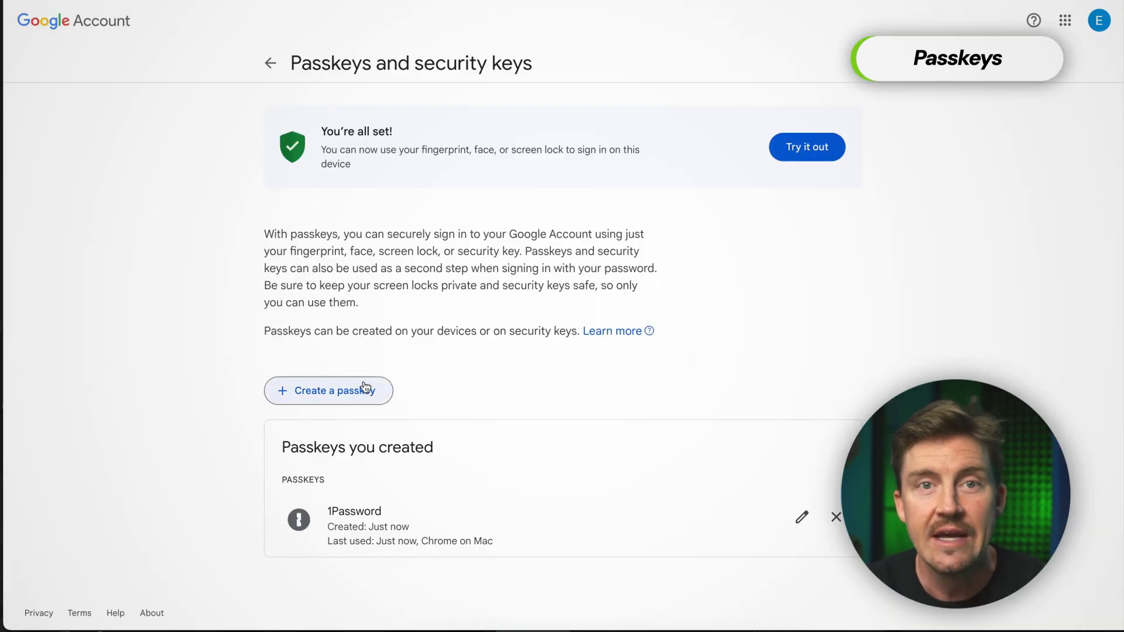
{"action": "left_click", "coordinate": [329, 391]}
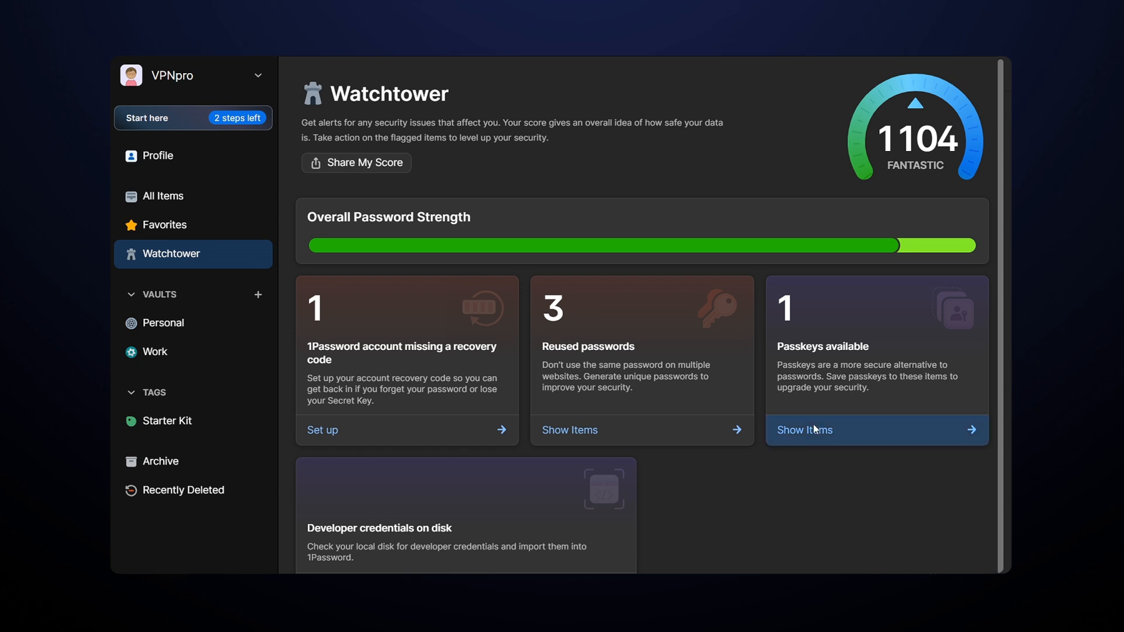
Step: Start a new Password item from Watchtower after reviewing the passkeys-available card
{"action": "left_click", "coordinate": [860, 73]}
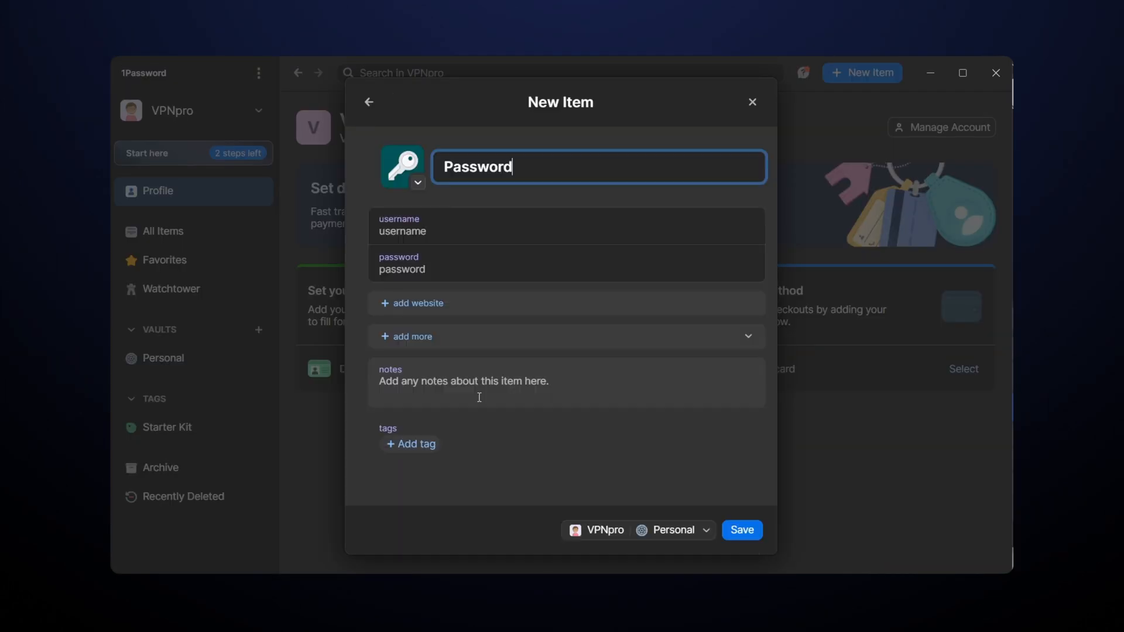